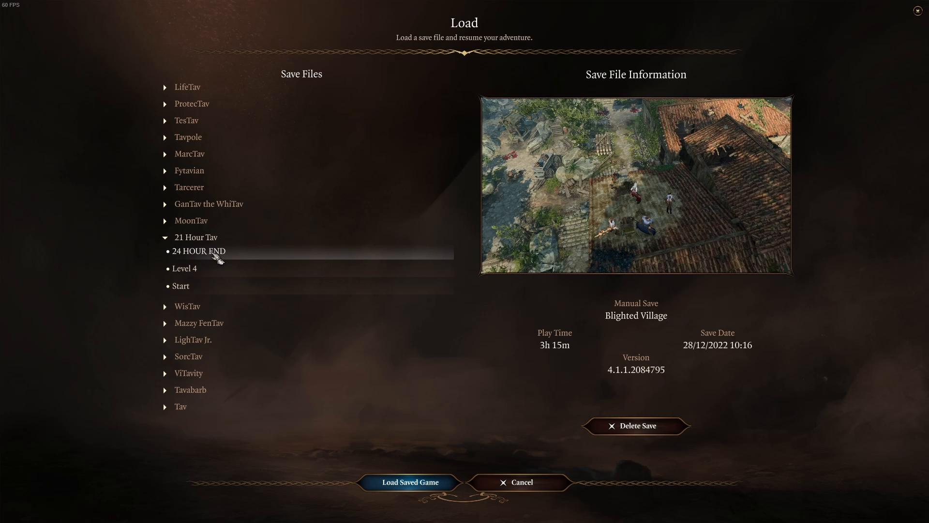
pyautogui.moveTo(698, 357)
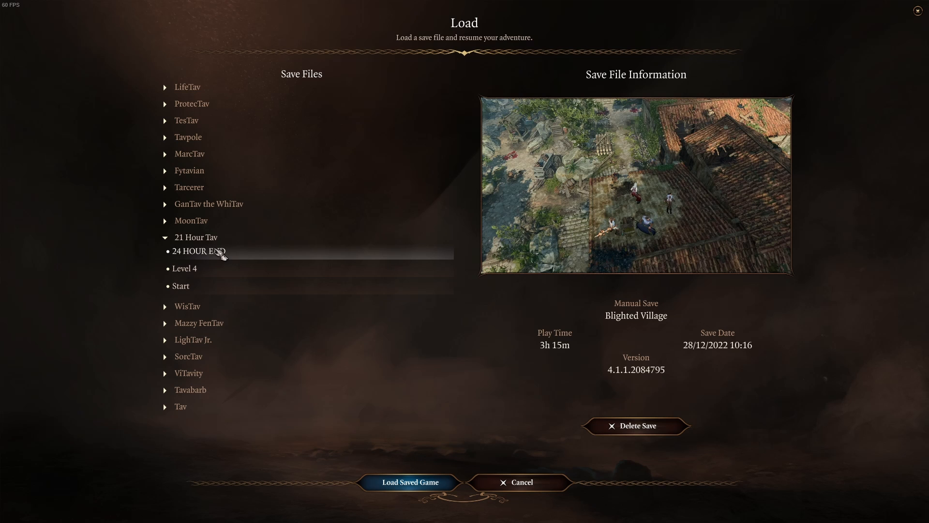
# - Reach the uploads management page from the Control Panel
pyautogui.click(409, 482)
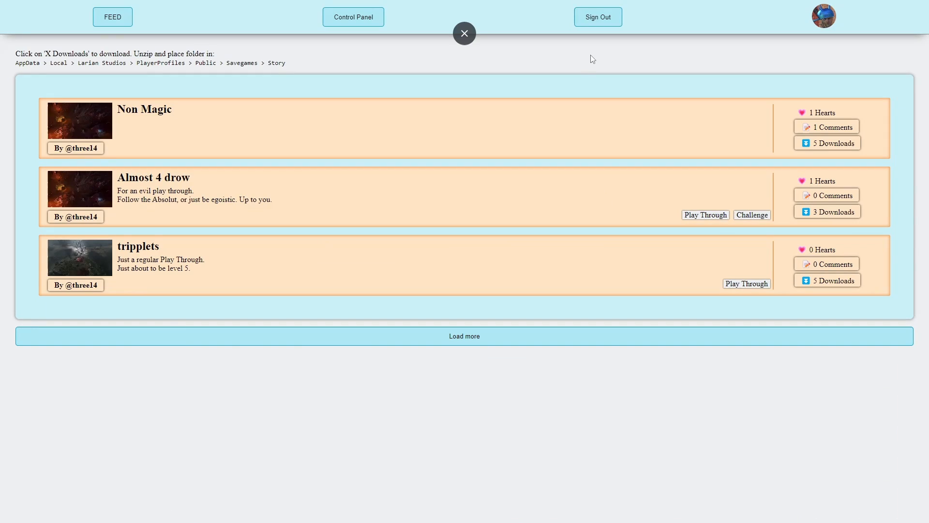
pyautogui.moveTo(625, 53)
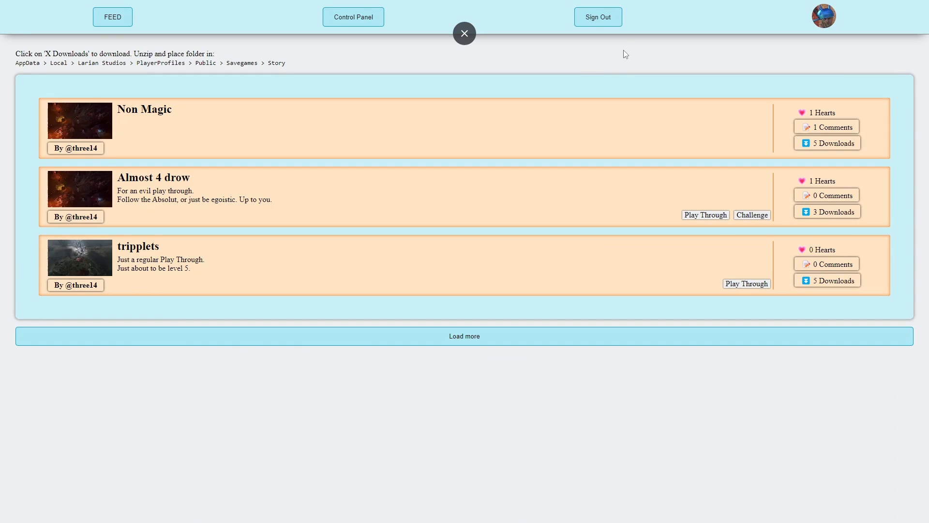
pyautogui.click(464, 33)
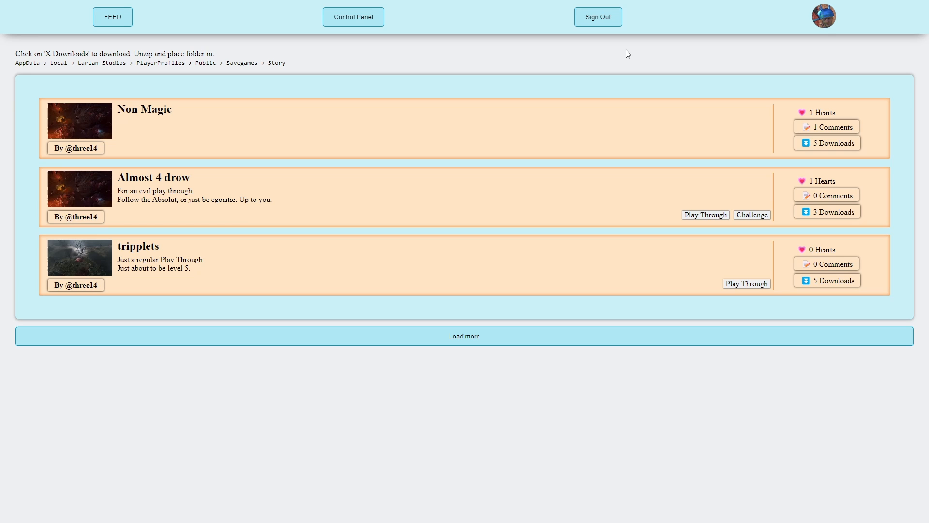
pyautogui.moveTo(824, 15)
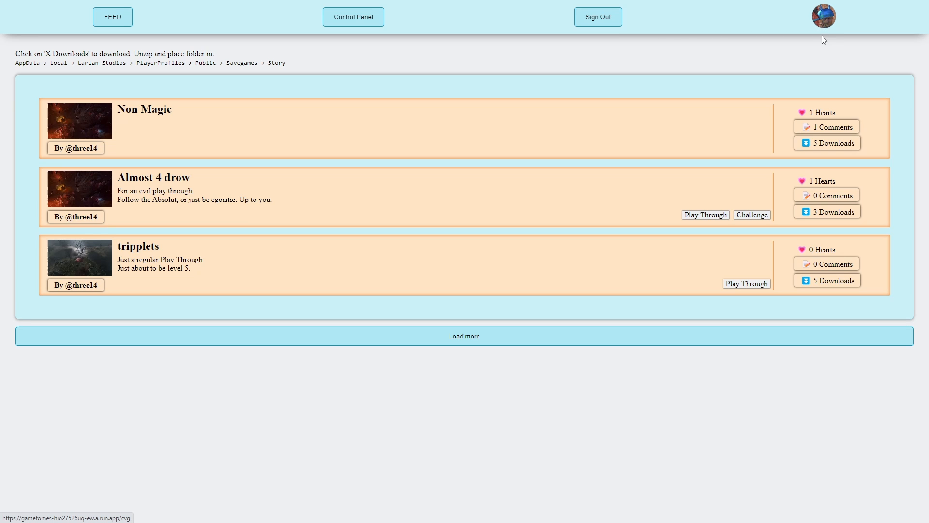
pyautogui.moveTo(823, 23)
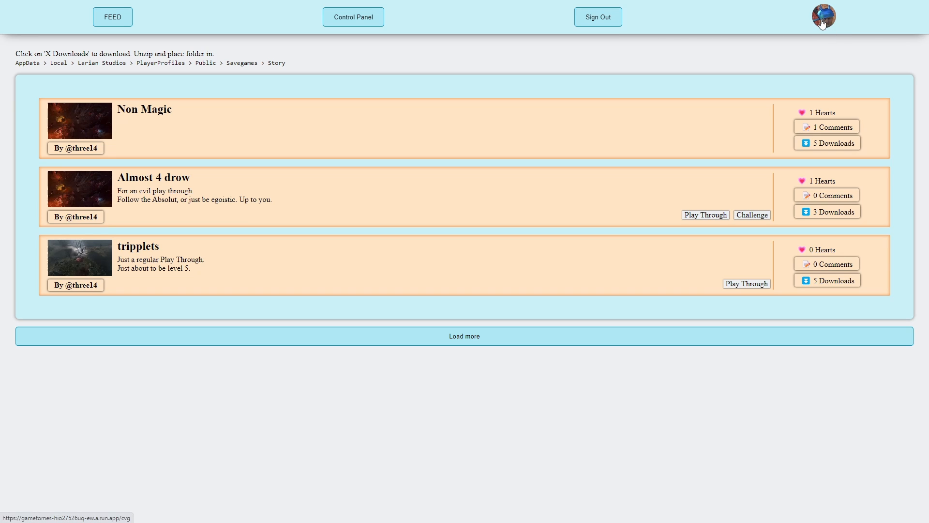
pyautogui.moveTo(509, 60)
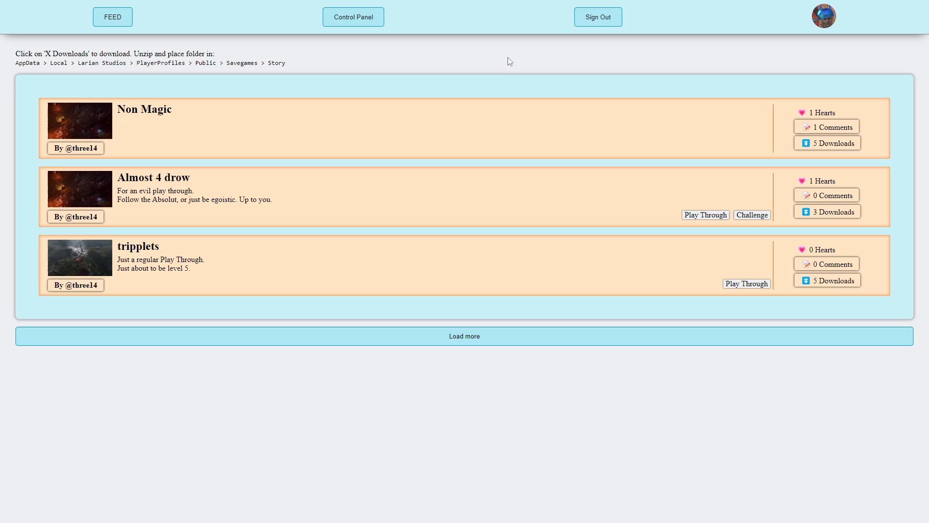
pyautogui.moveTo(401, 200)
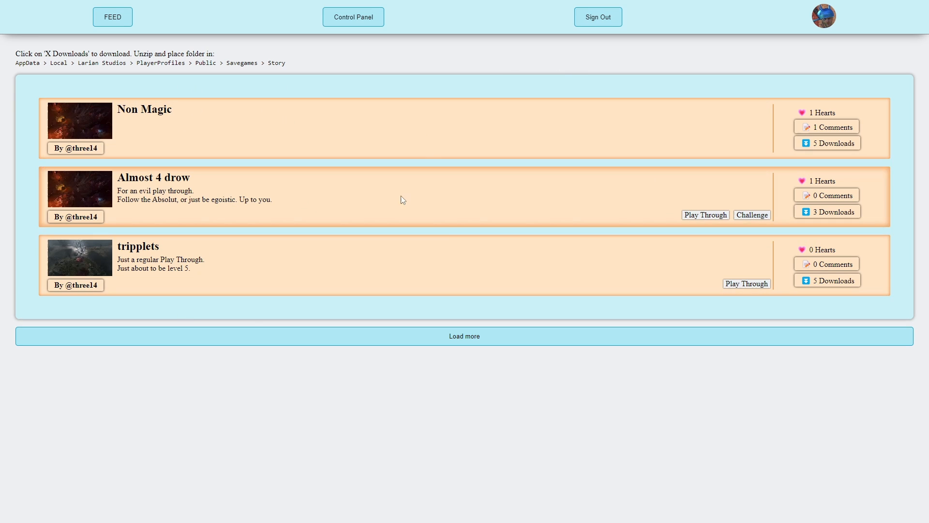
pyautogui.moveTo(581, 69)
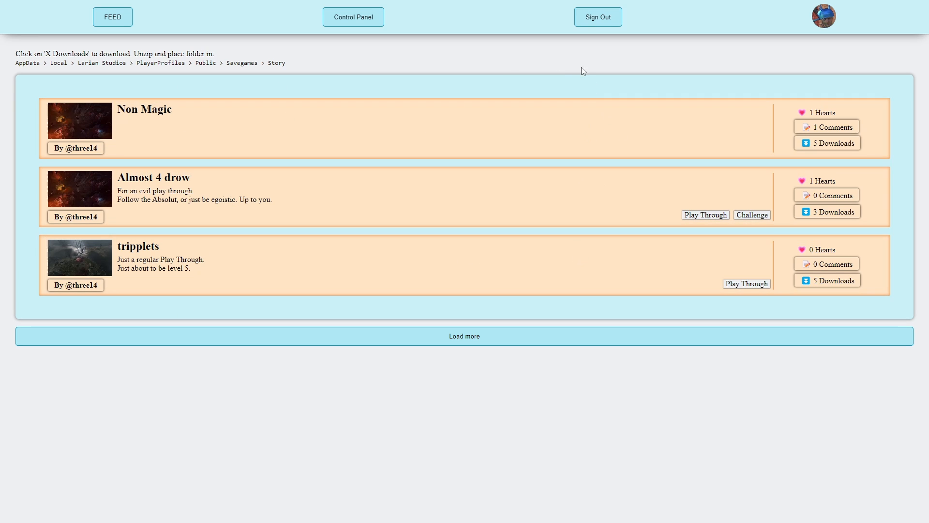
pyautogui.click(353, 16)
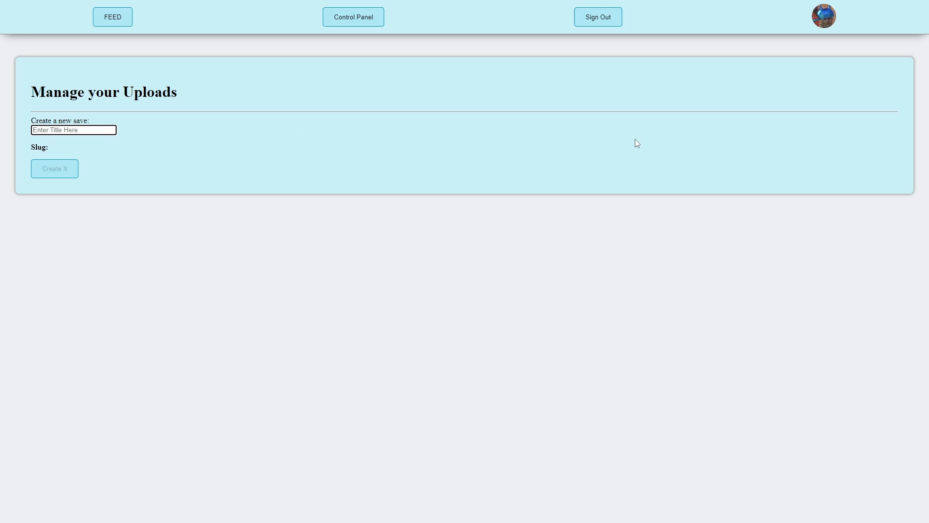
# - Create a new private upload entry titled '24 stream end'
pyautogui.write('Save Fil')
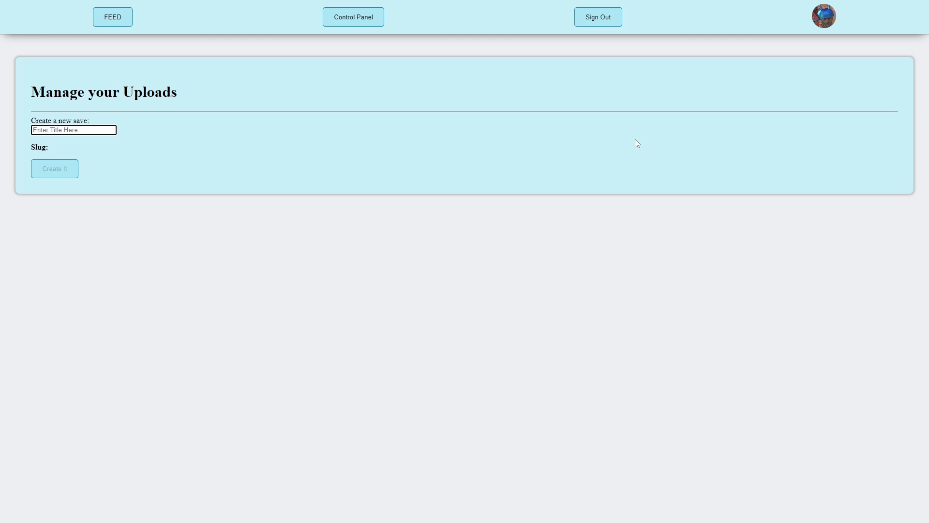
pyautogui.write('24 ho')
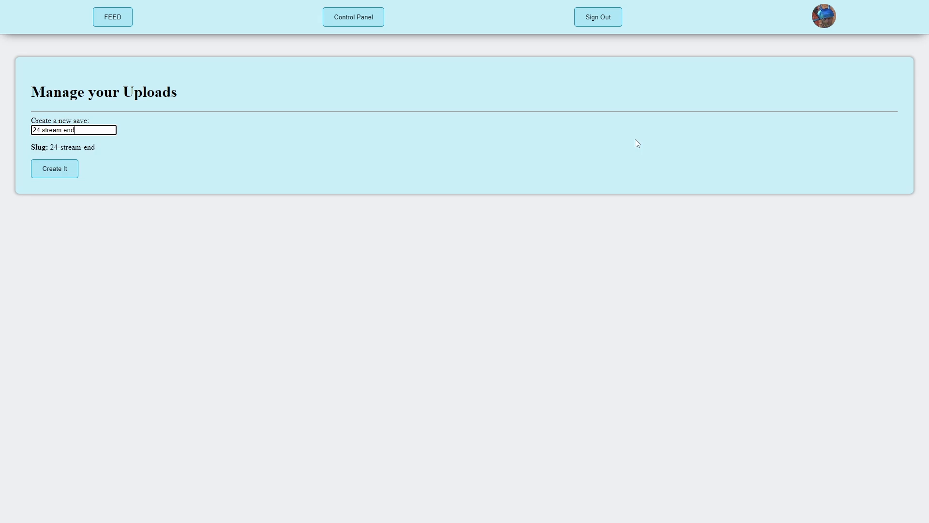
pyautogui.click(54, 168)
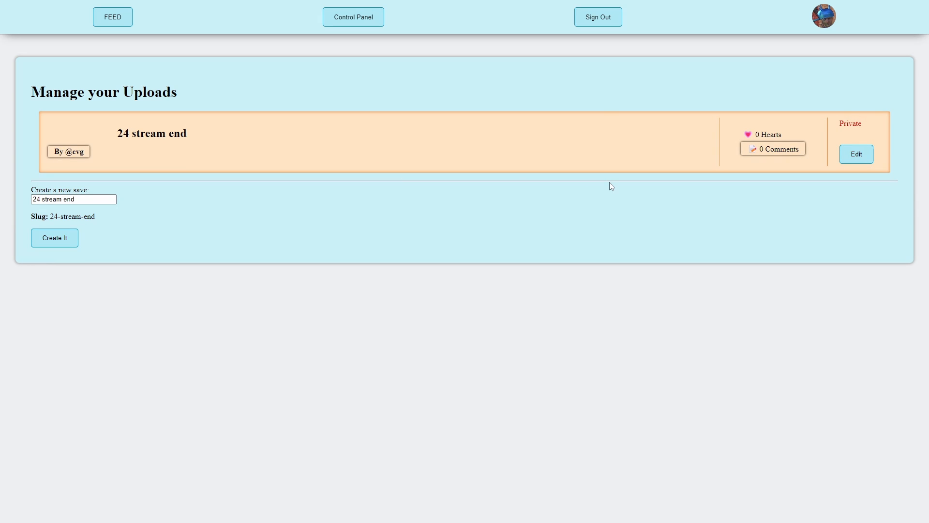
pyautogui.moveTo(473, 142)
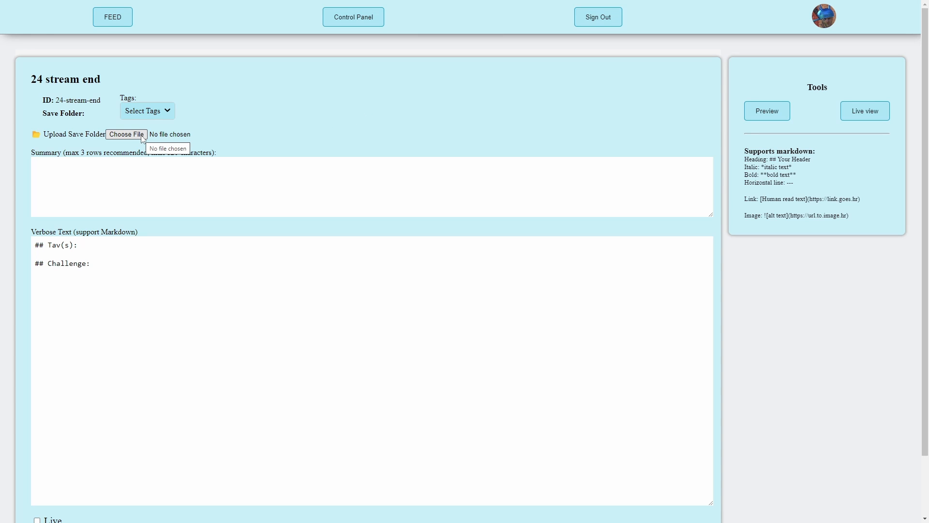
pyautogui.moveTo(108, 143)
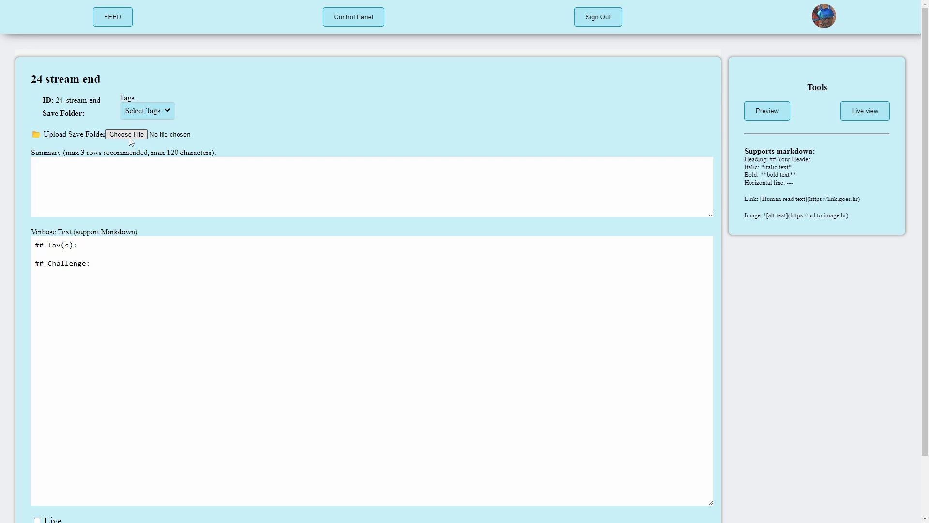
# - Browse from the C drive through AppData, Local and Larian Studios into the Baldur's Gate 3 folder
pyautogui.click(127, 133)
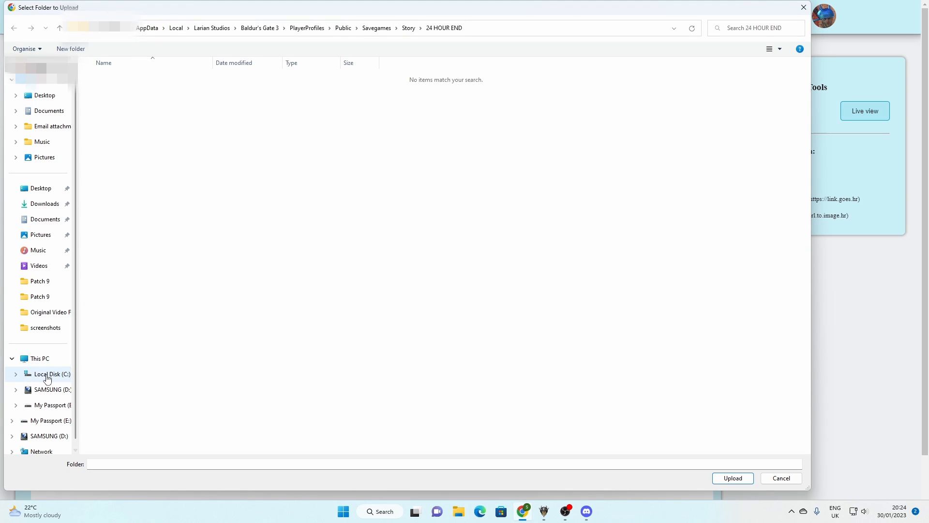
pyautogui.click(50, 373)
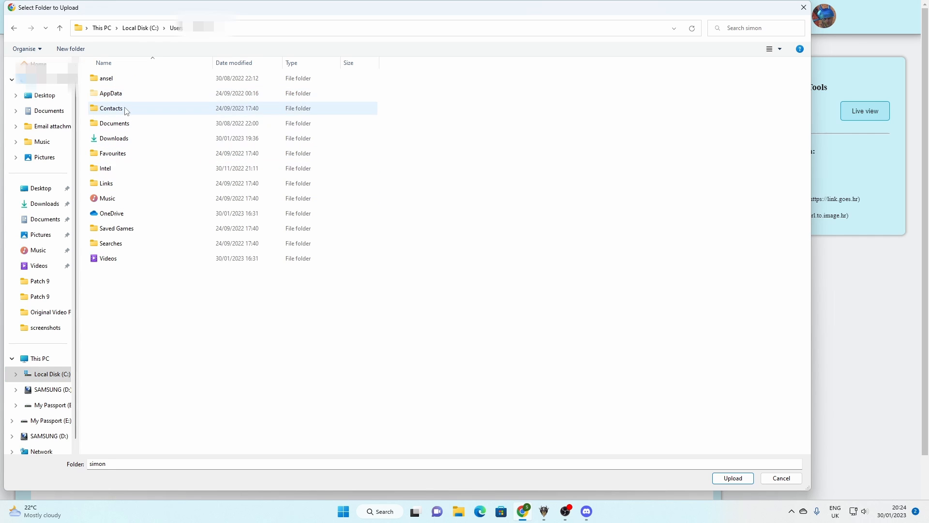
pyautogui.doubleClick(110, 92)
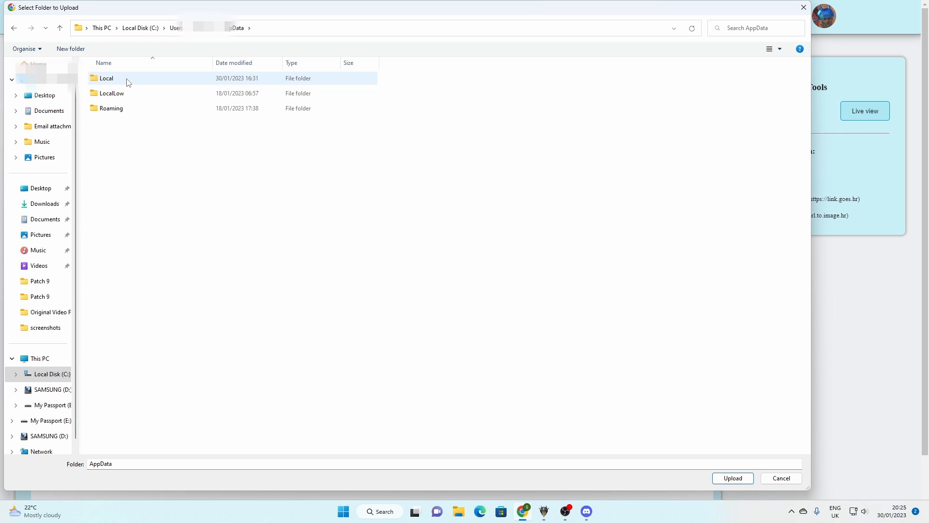
pyautogui.doubleClick(106, 78)
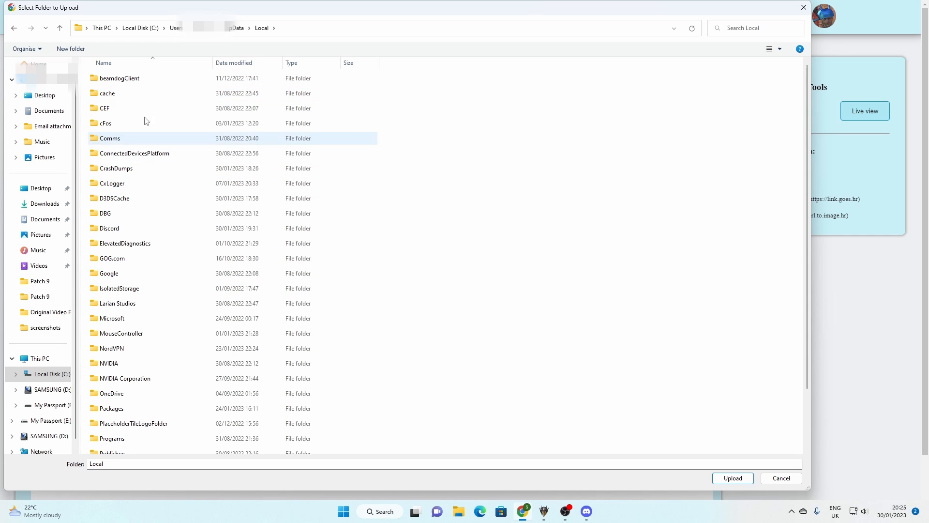
pyautogui.doubleClick(118, 302)
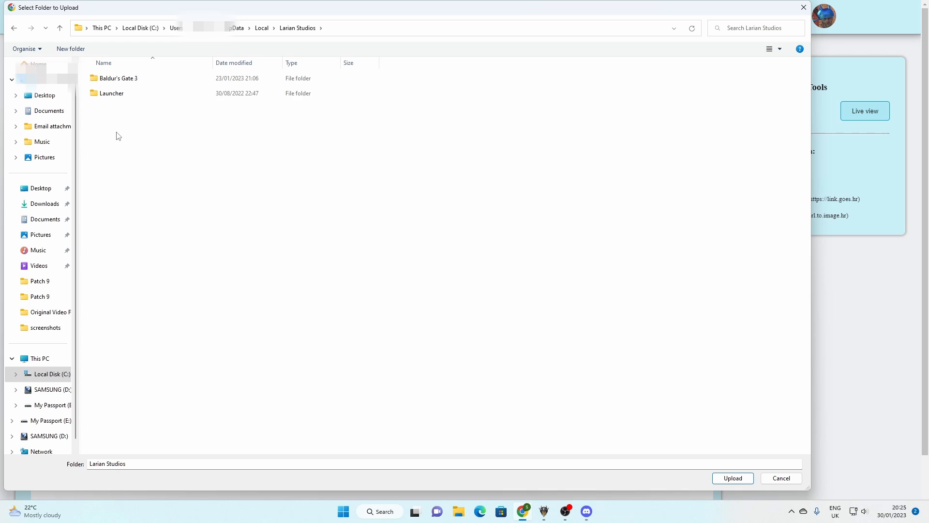
pyautogui.doubleClick(119, 77)
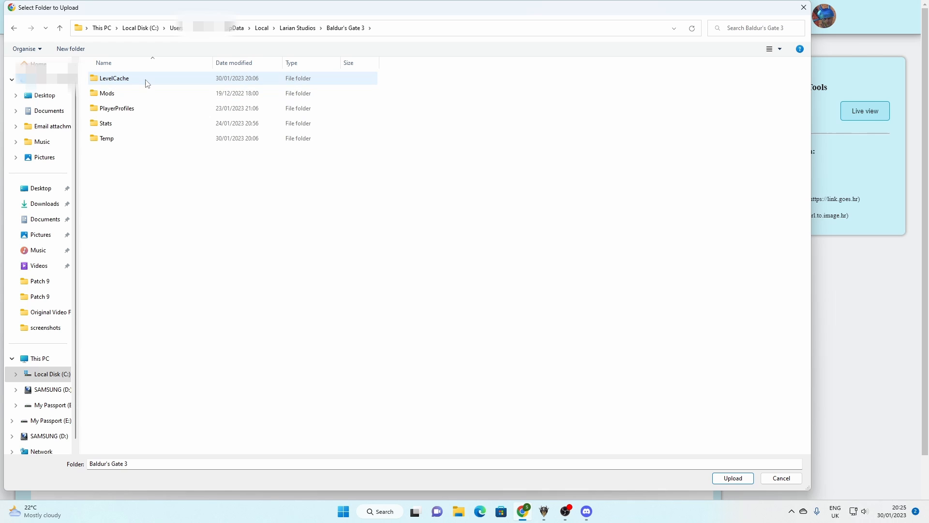
# - Choose the 24 HOUR END save in PlayerProfiles > Public > Story as the upload folder
pyautogui.doubleClick(116, 109)
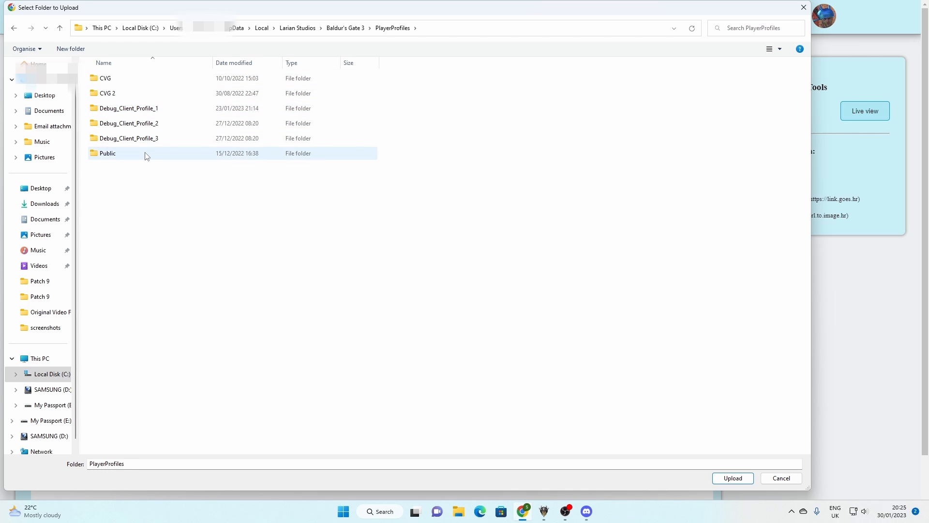
pyautogui.doubleClick(107, 153)
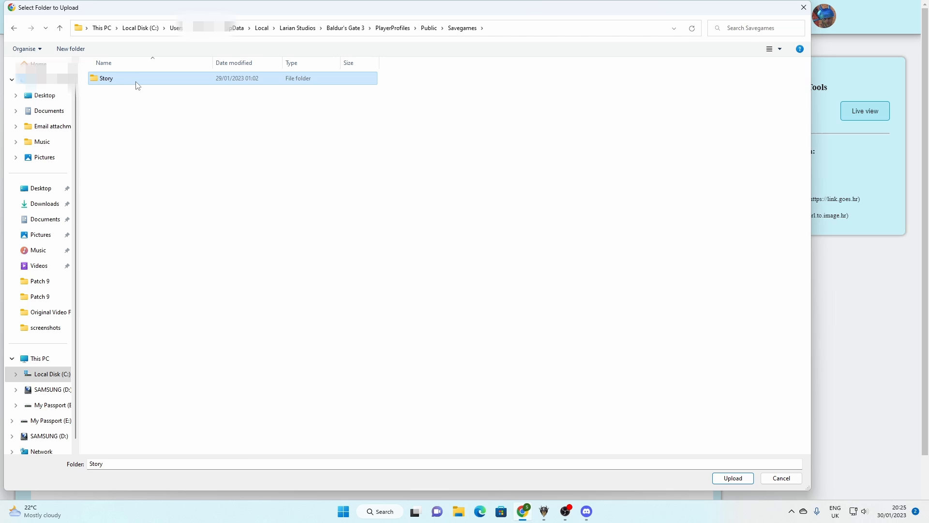
pyautogui.doubleClick(107, 78)
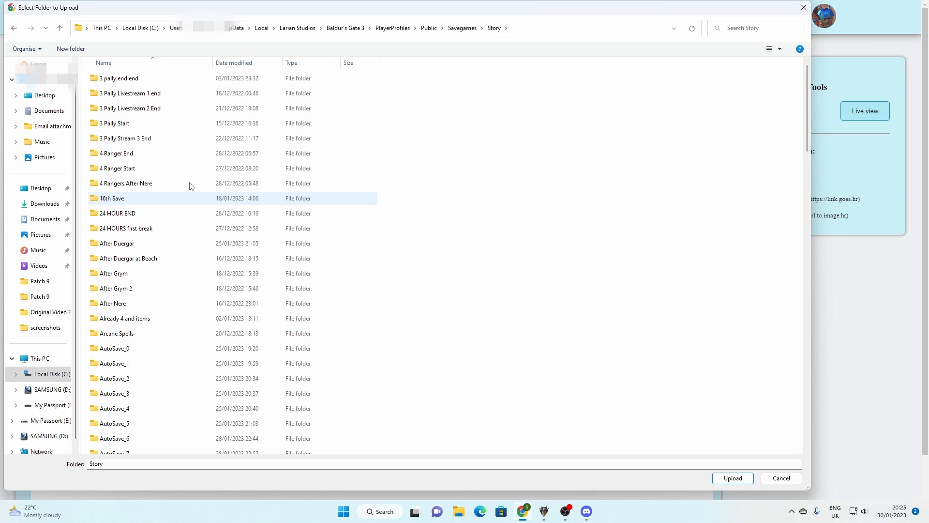
pyautogui.moveTo(125, 218)
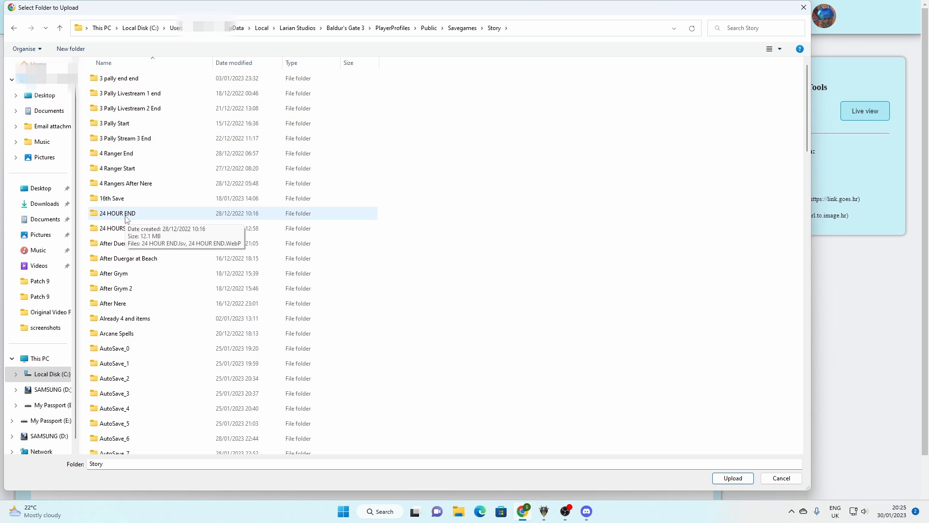
pyautogui.scroll(-3)
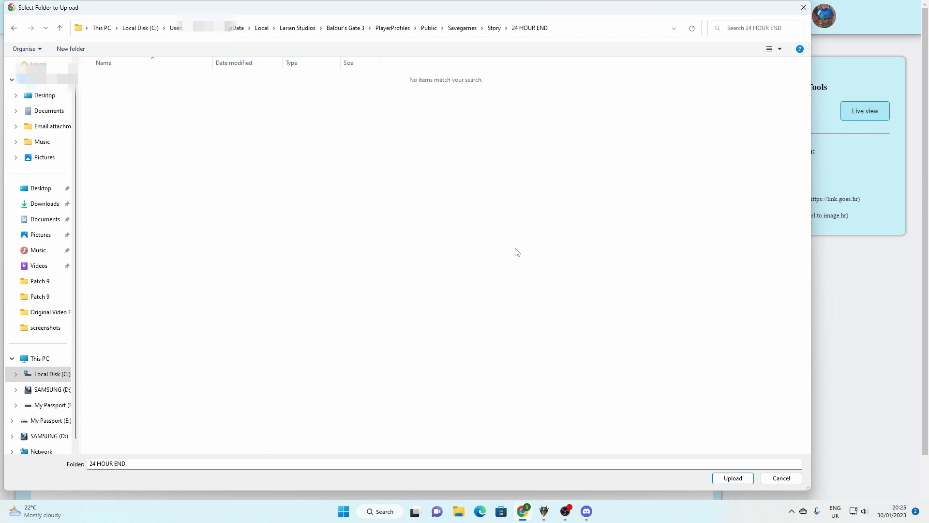
pyautogui.moveTo(755, 387)
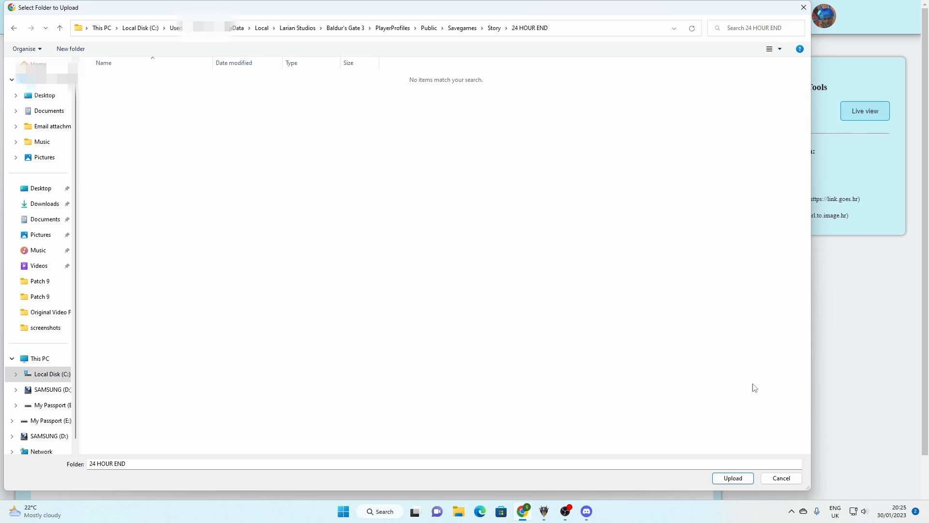
pyautogui.click(781, 478)
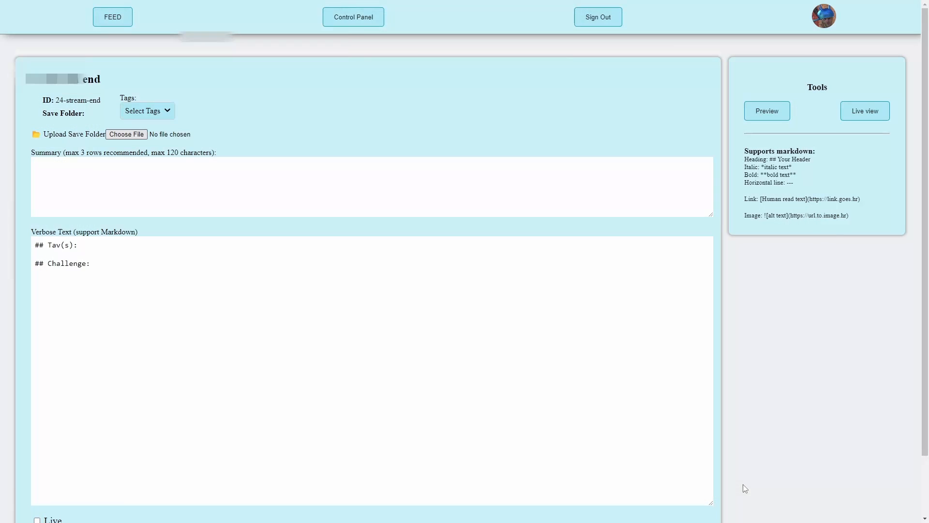
# - Allow the site to upload the two 24 HOUR END save files to the entry
pyautogui.click(127, 133)
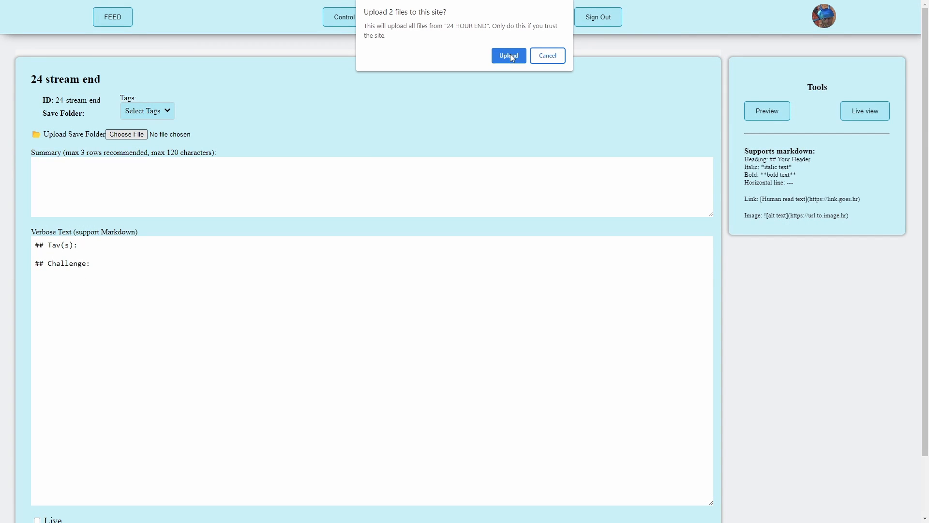
pyautogui.click(509, 55)
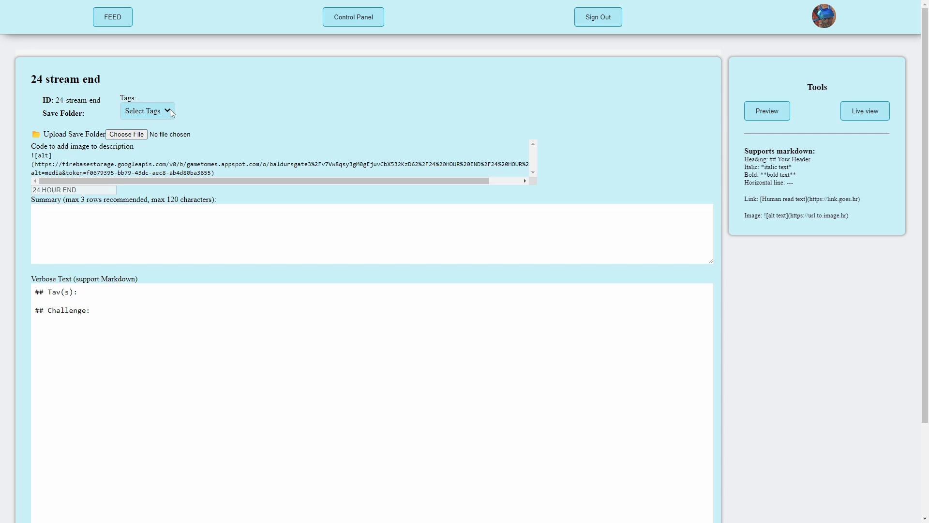
# - Tag the entry Play Through and write a summary describing the tutorial video's save file
pyautogui.click(147, 110)
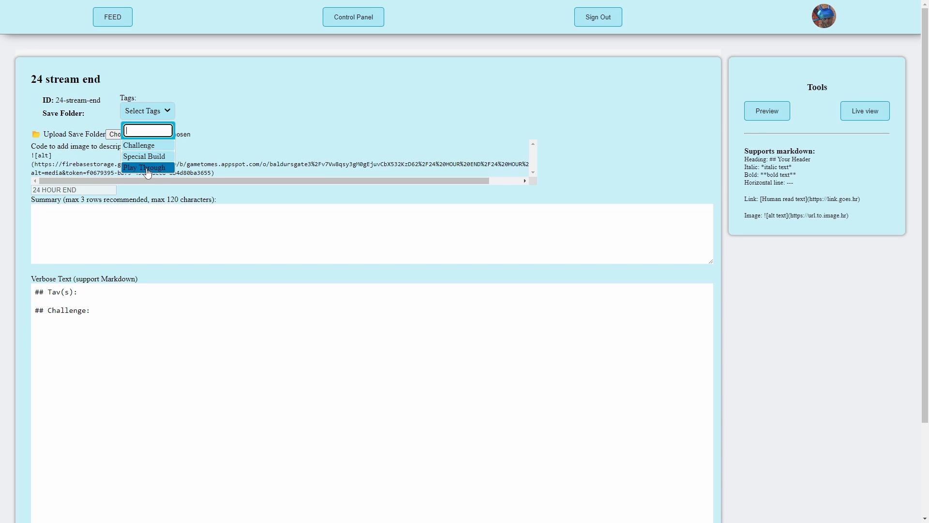
pyautogui.click(146, 167)
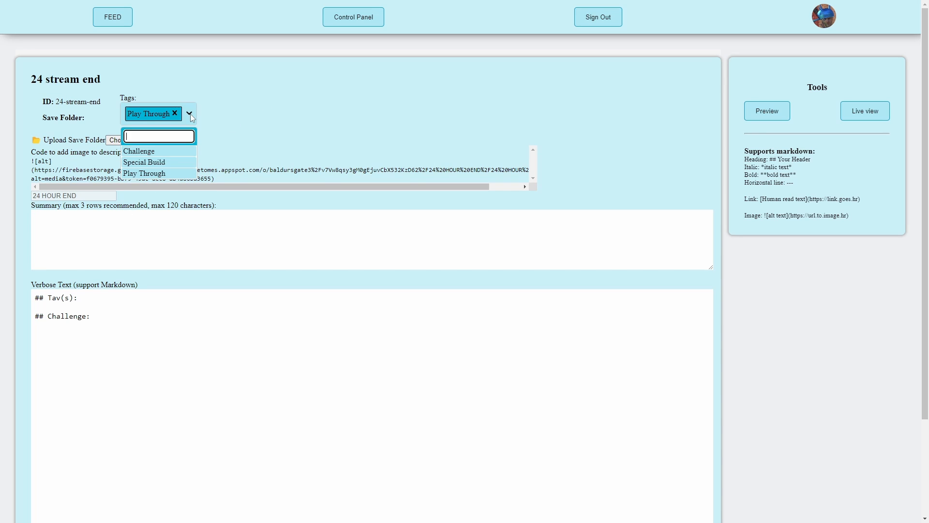
pyautogui.moveTo(159, 162)
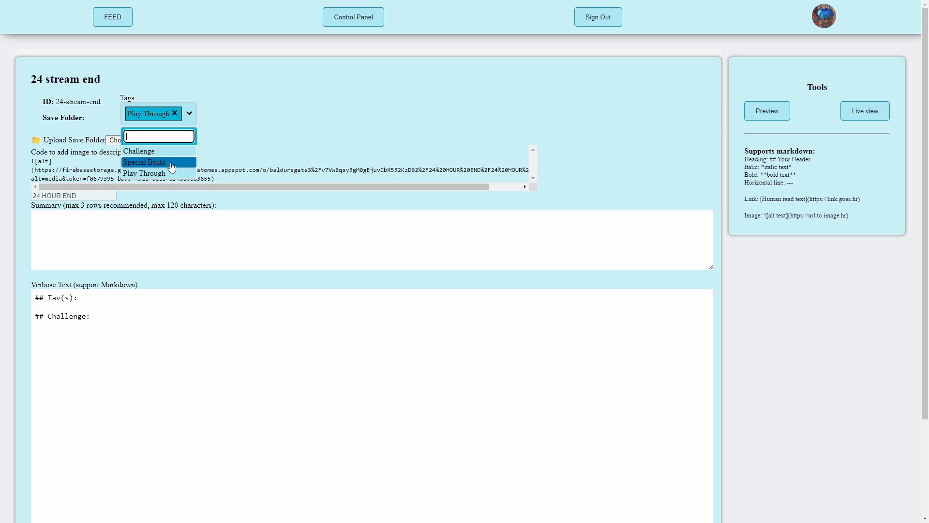
pyautogui.moveTo(174, 163)
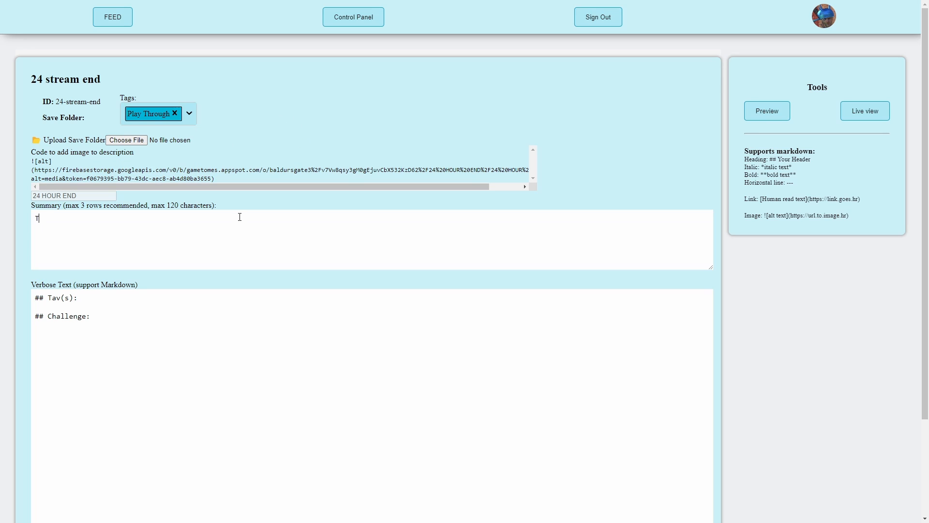
pyautogui.write('This is the dave')
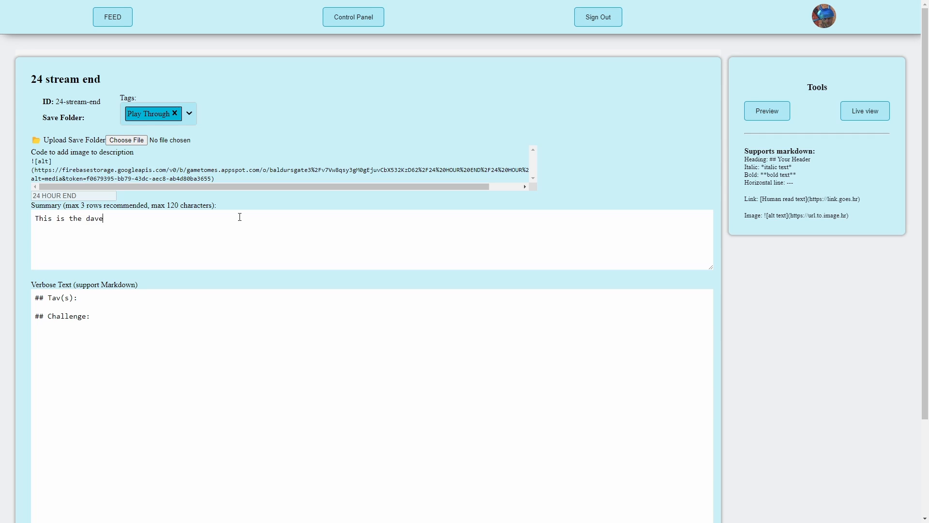
pyautogui.write('save file from the')
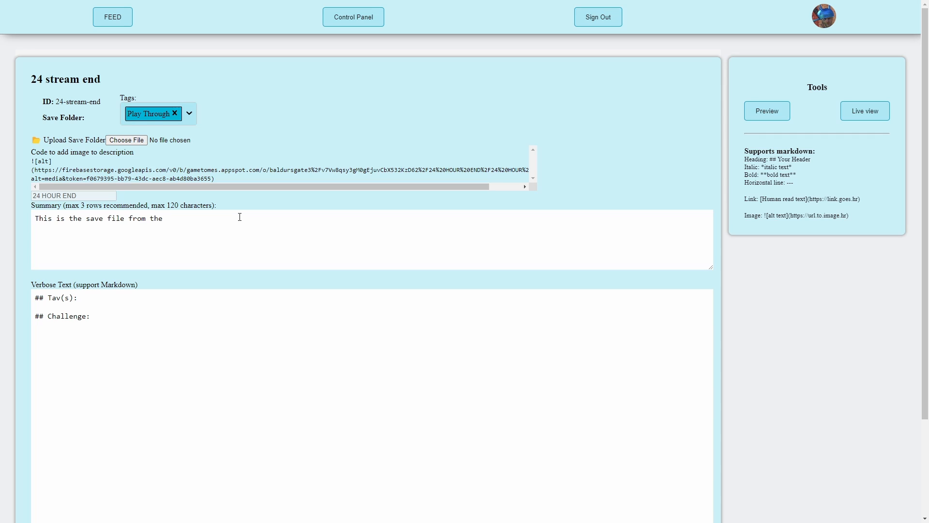
pyautogui.write('tutorial video')
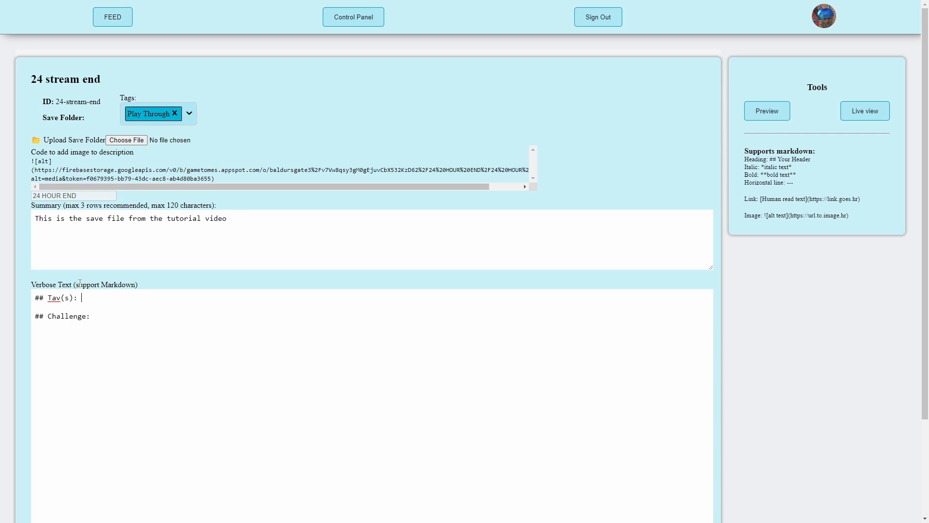
pyautogui.moveTo(96, 302)
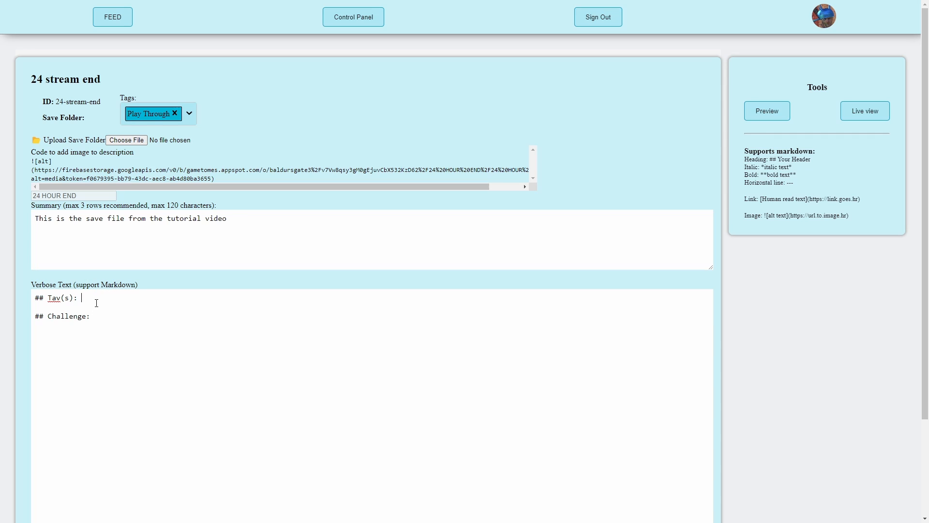
pyautogui.moveTo(95, 225)
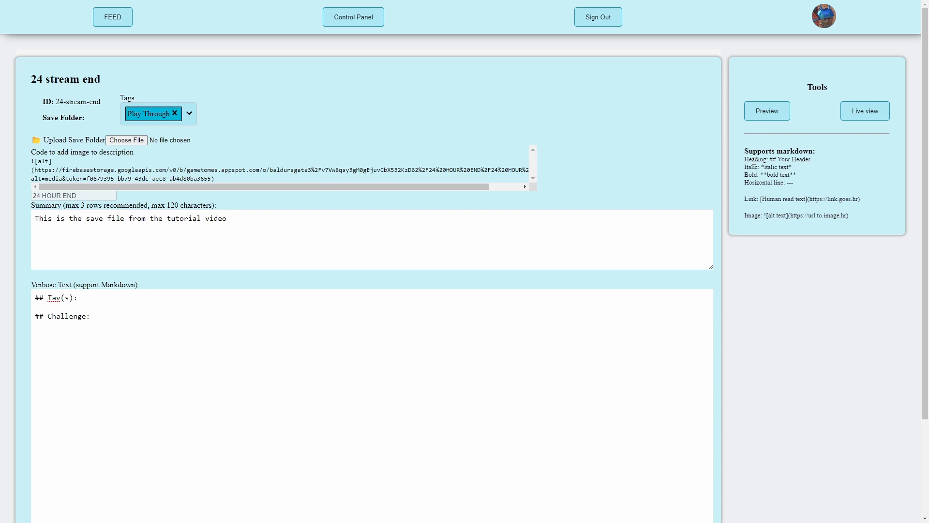
# - Fill the details with '21 hour Tav' and a bold **FINISH THEM** challenge line
pyautogui.moveTo(743, 159); pyautogui.dragTo(782, 183)
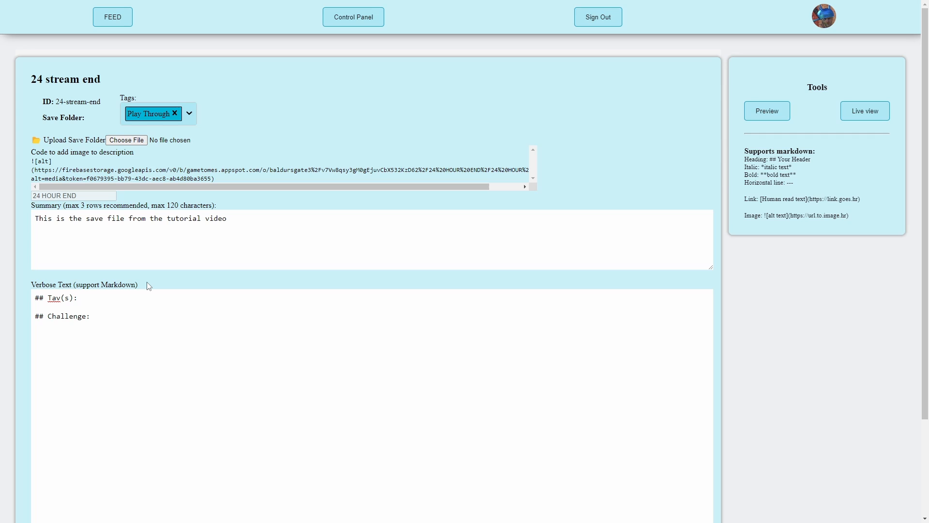
pyautogui.write('21')
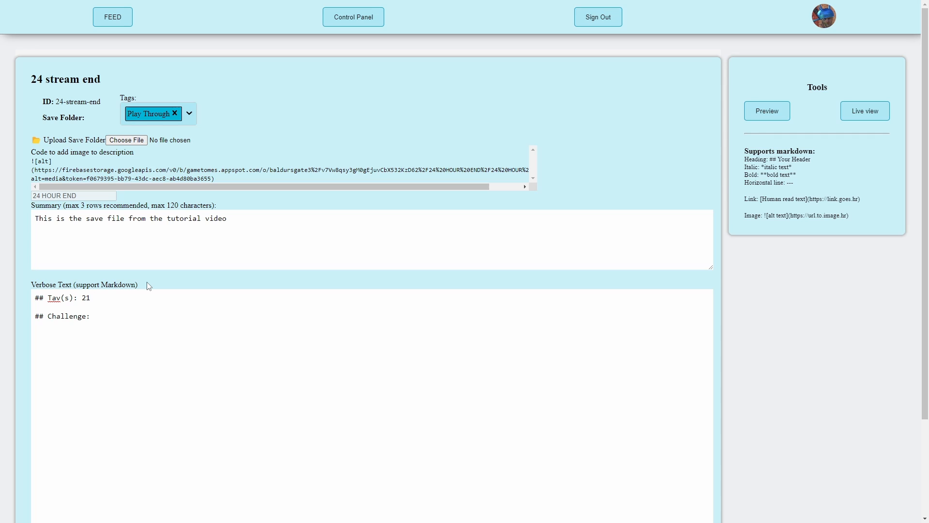
pyautogui.write('hour Tav')
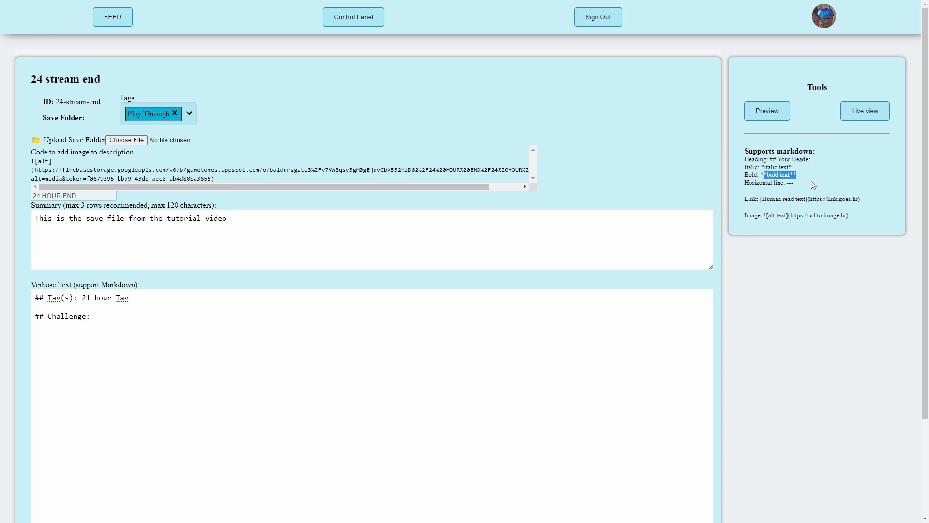
pyautogui.click(92, 315)
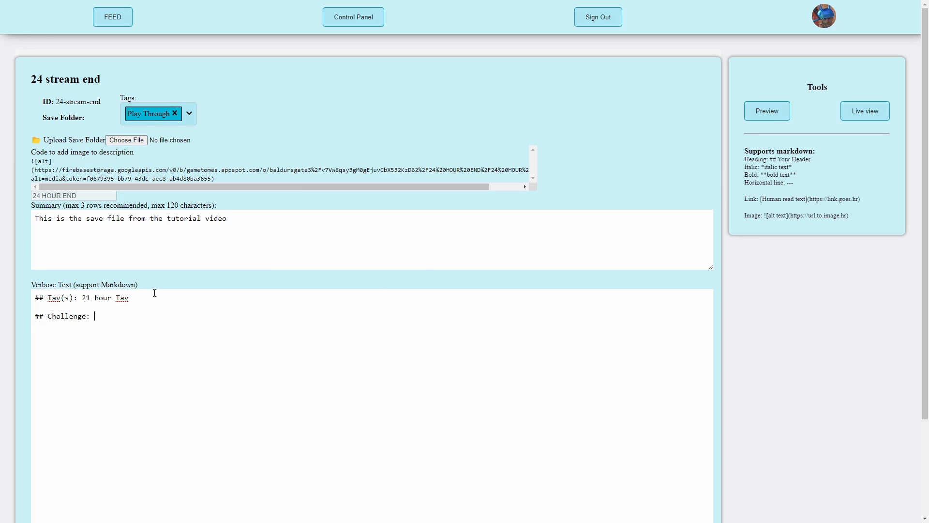
pyautogui.write('**FINISH THEM*')
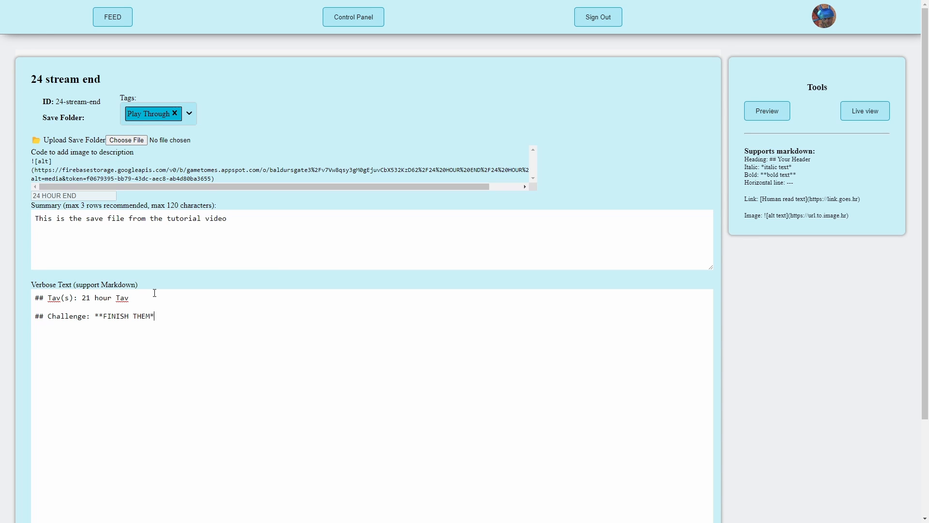
# - Preview the rendered description and Live view, then mark the entry as Live
pyautogui.scroll(-3)
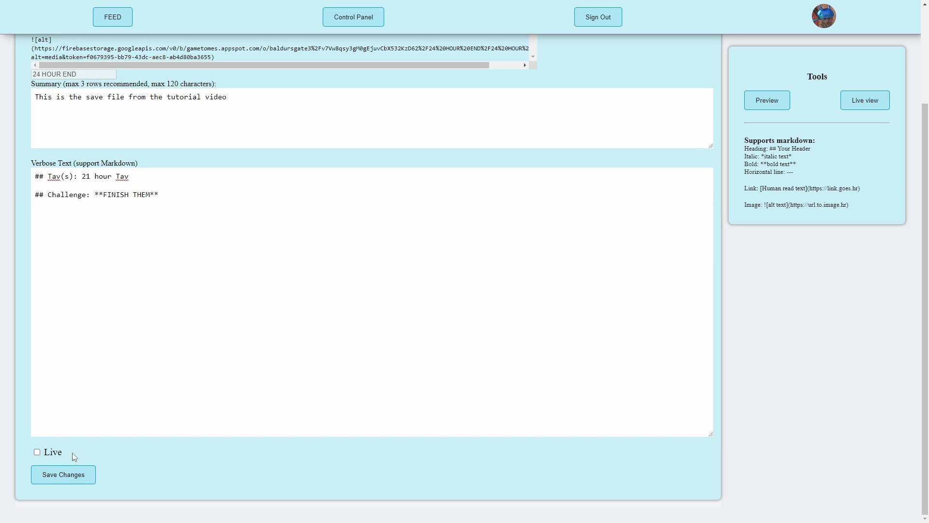
pyautogui.moveTo(768, 117)
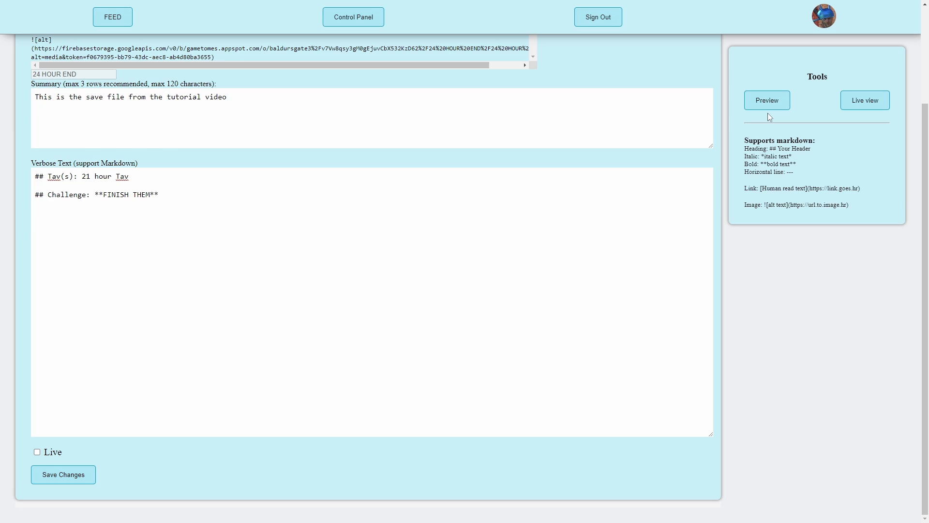
pyautogui.click(767, 100)
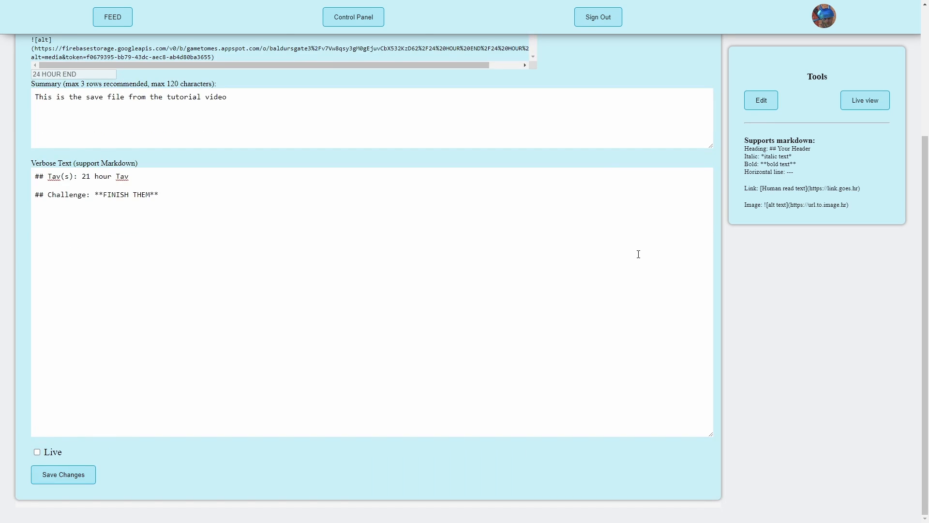
pyautogui.moveTo(644, 249)
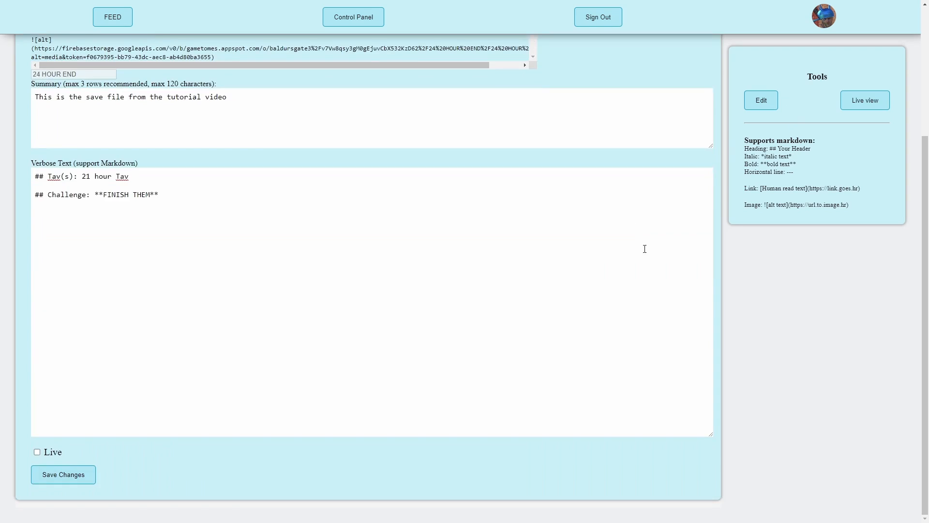
pyautogui.click(865, 99)
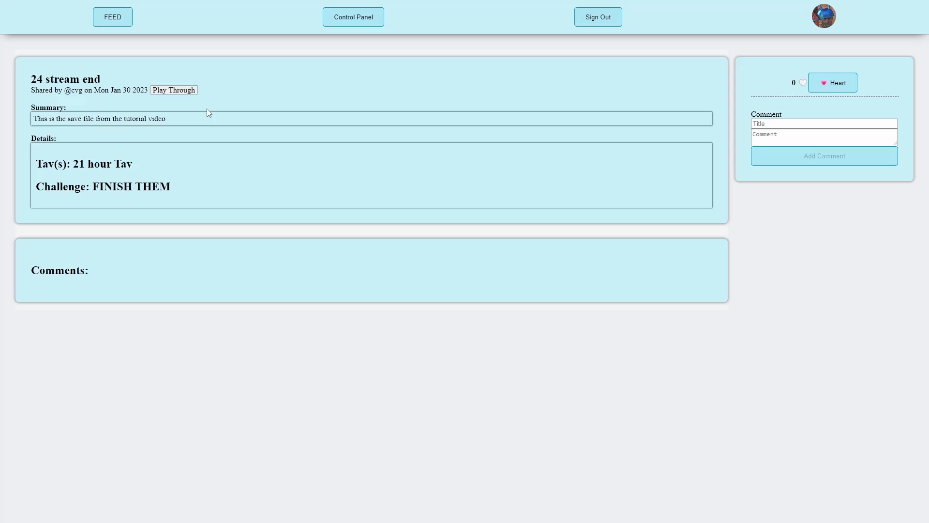
pyautogui.moveTo(71, 108)
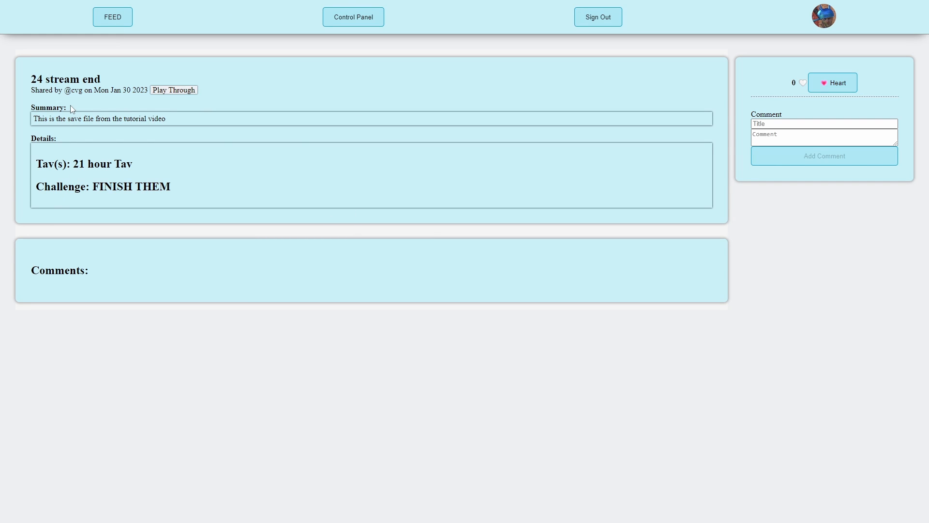
pyautogui.moveTo(400, 57)
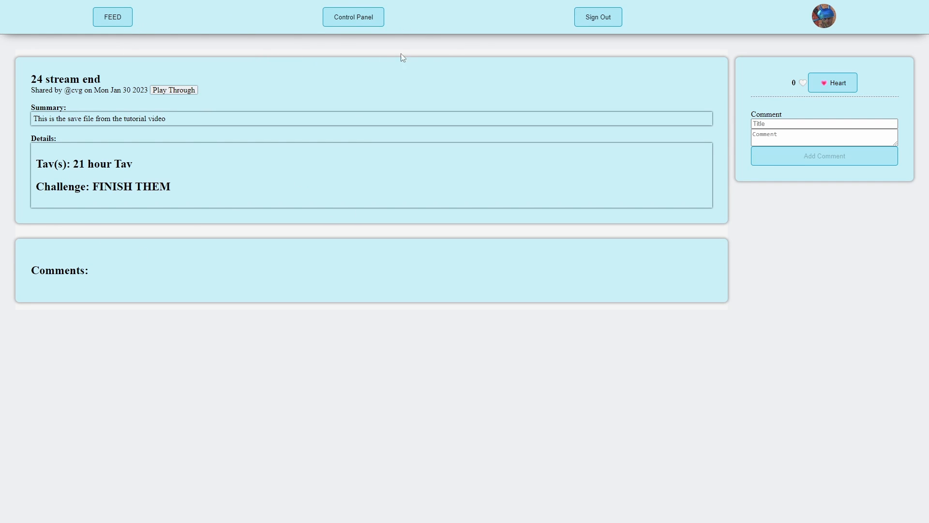
pyautogui.click(354, 16)
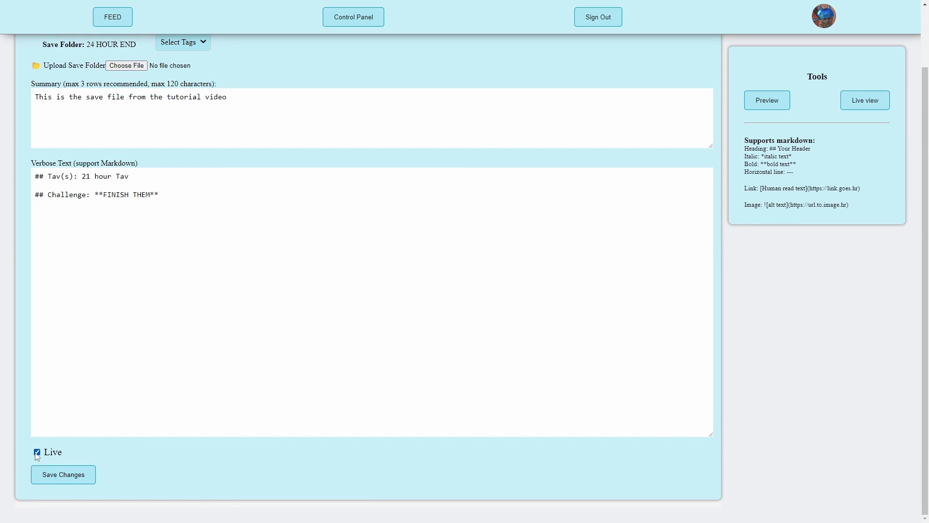
pyautogui.click(64, 474)
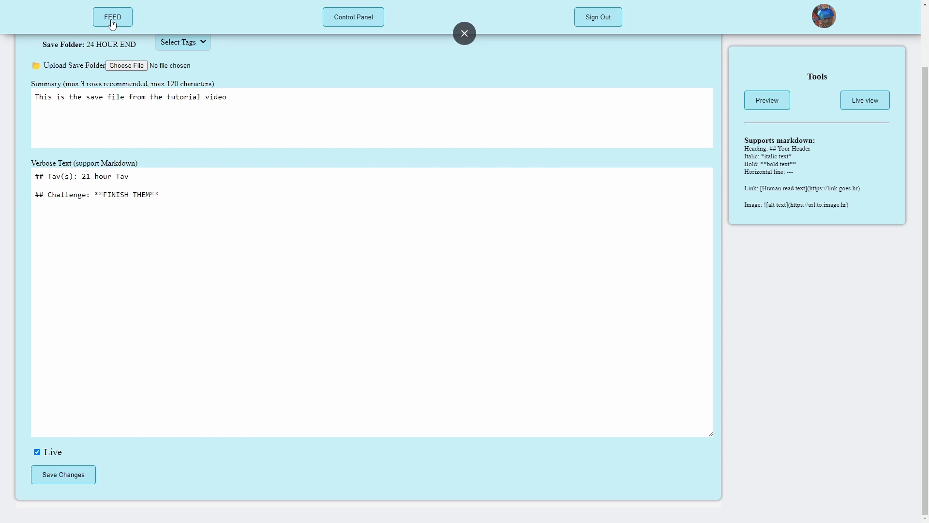
pyautogui.click(112, 18)
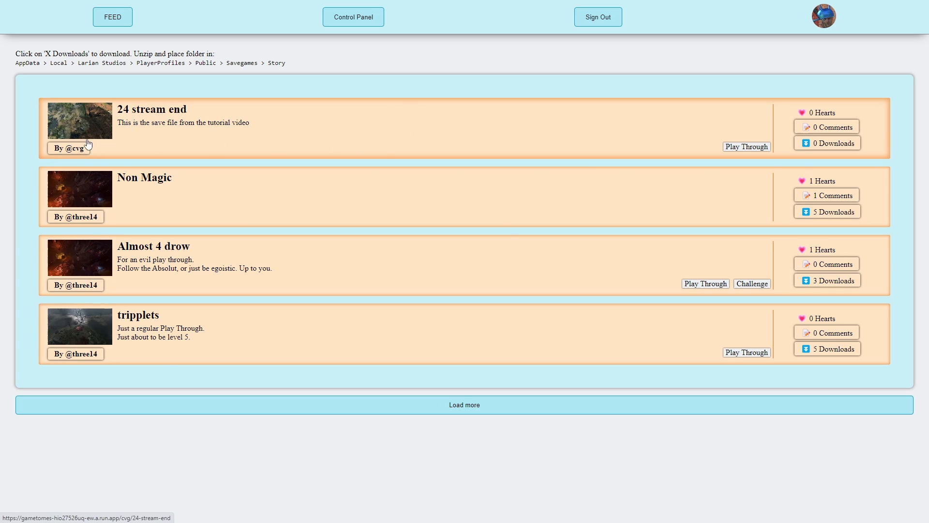
pyautogui.moveTo(97, 227)
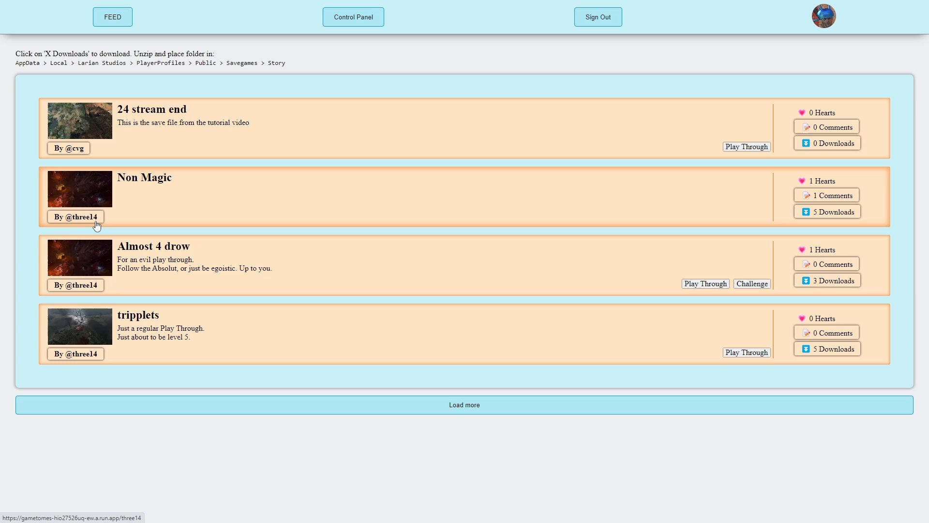
pyautogui.moveTo(476, 255)
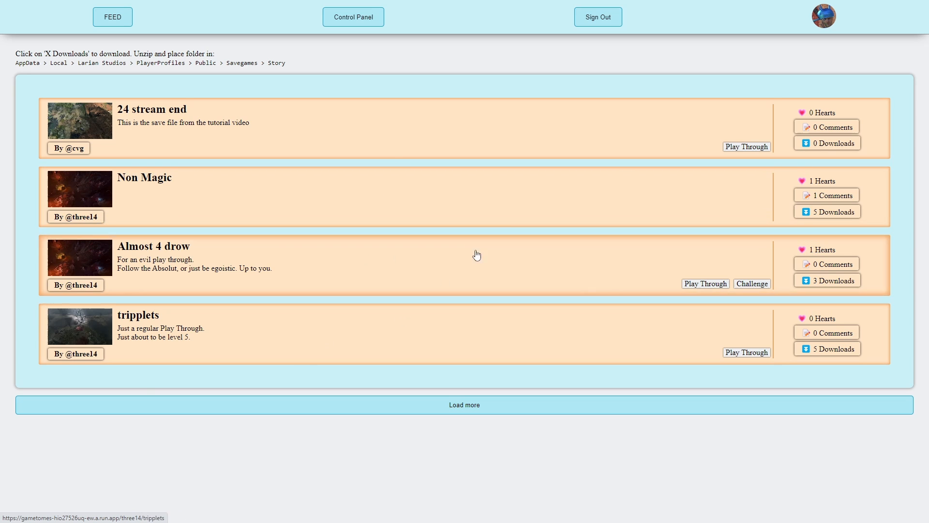
pyautogui.moveTo(464, 118)
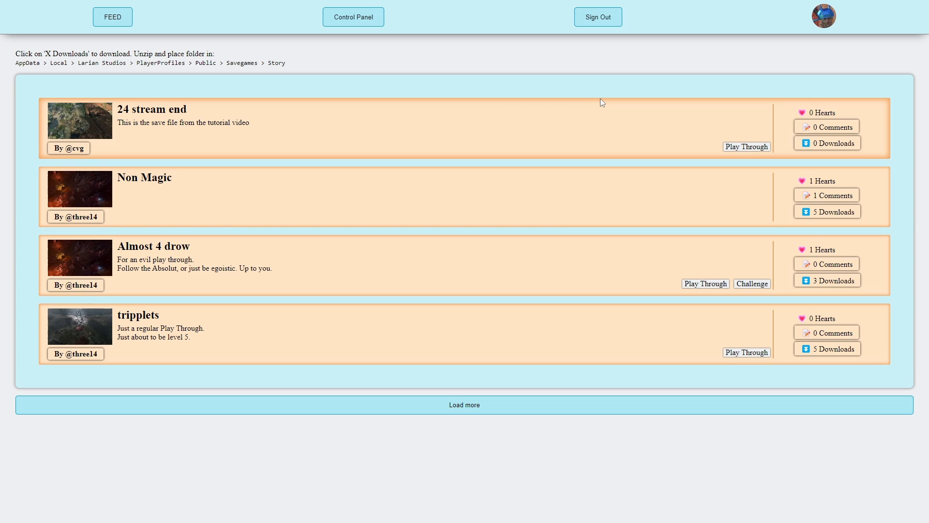
pyautogui.moveTo(787, 298)
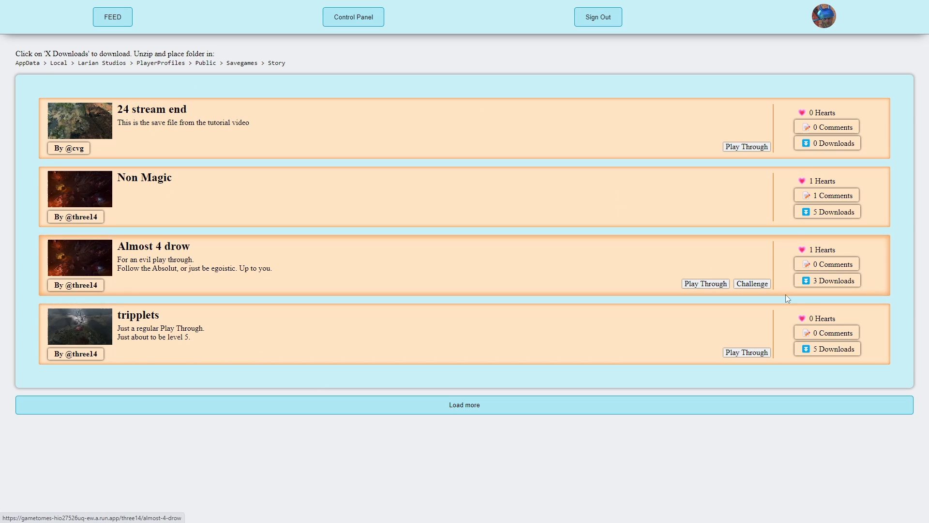
pyautogui.moveTo(148, 321)
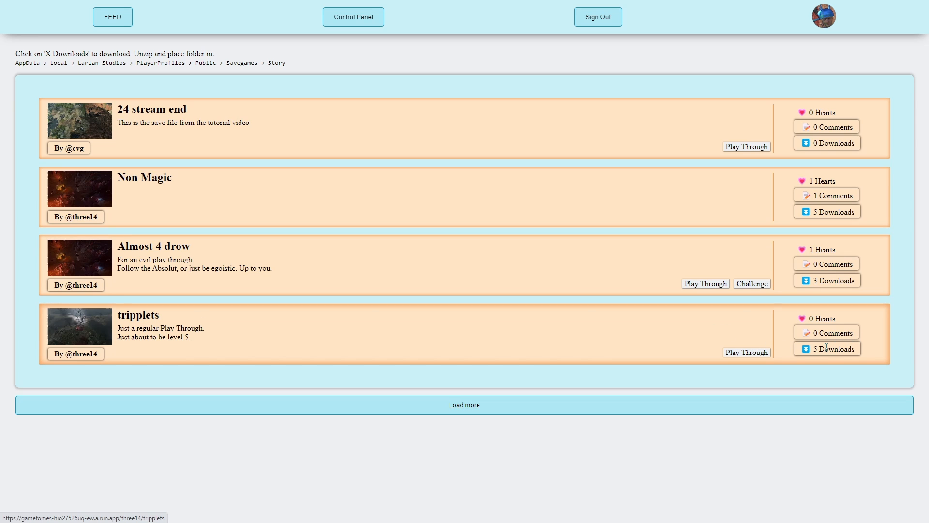
# - Download the tripplets save archive and open it from the download bar
pyautogui.click(138, 315)
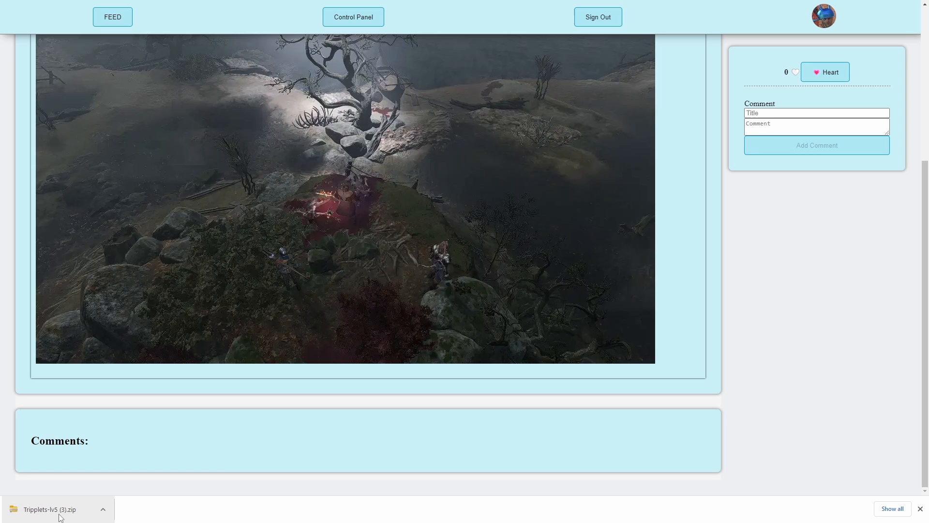
pyautogui.moveTo(68, 516)
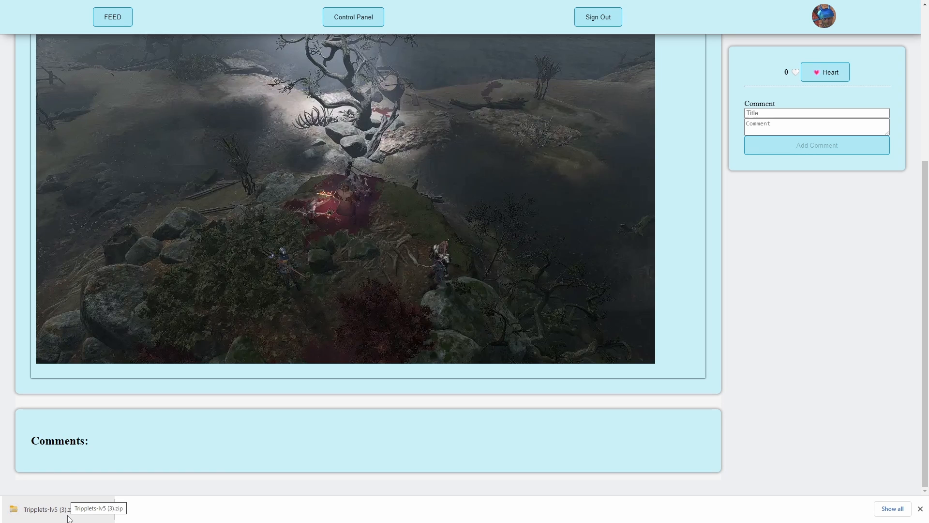
pyautogui.click(103, 509)
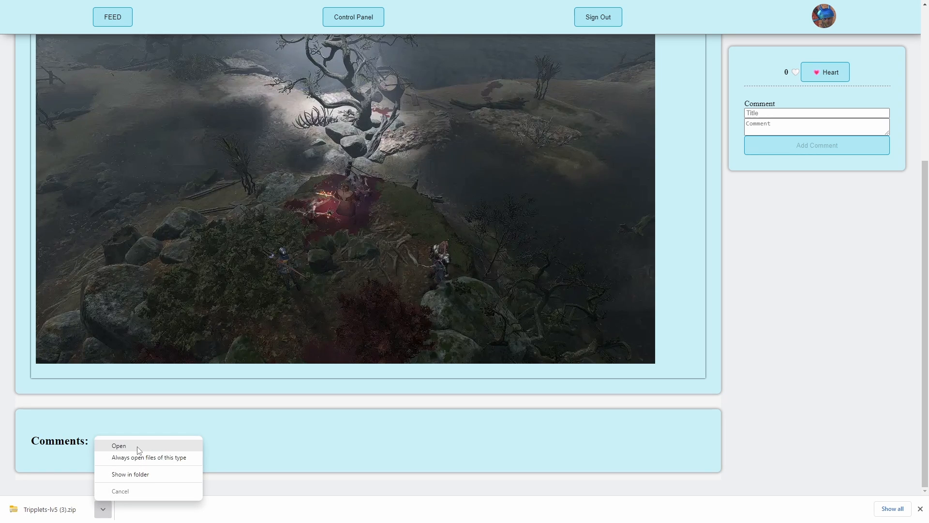
pyautogui.click(119, 445)
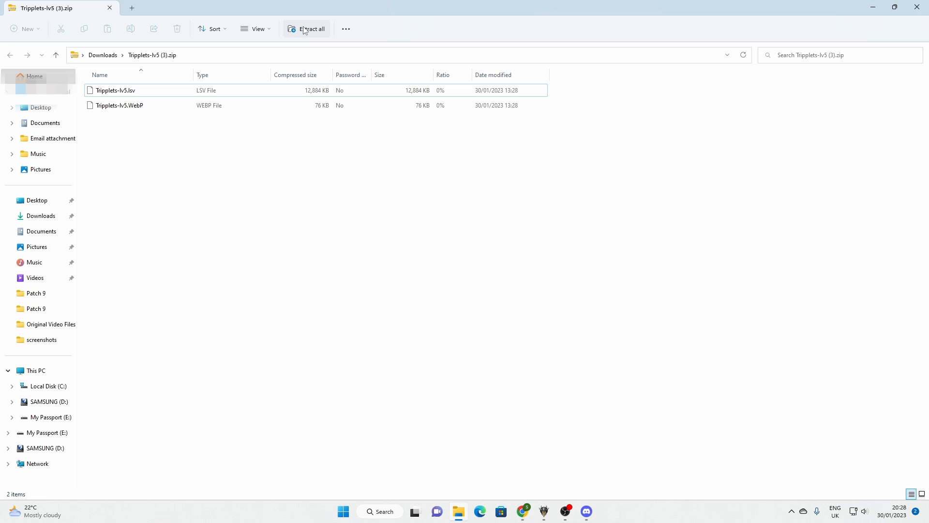
# - Set the extraction destination to the game's Story saves folder
pyautogui.click(309, 28)
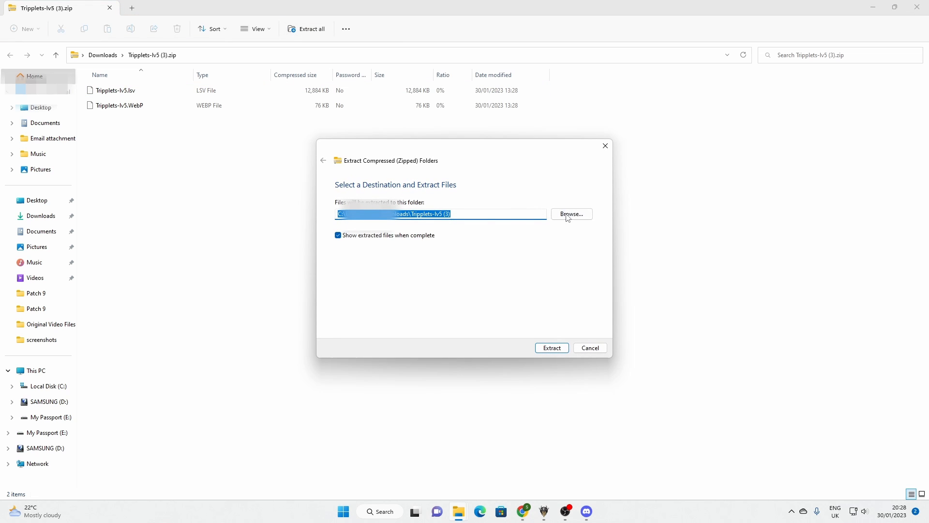
pyautogui.click(571, 214)
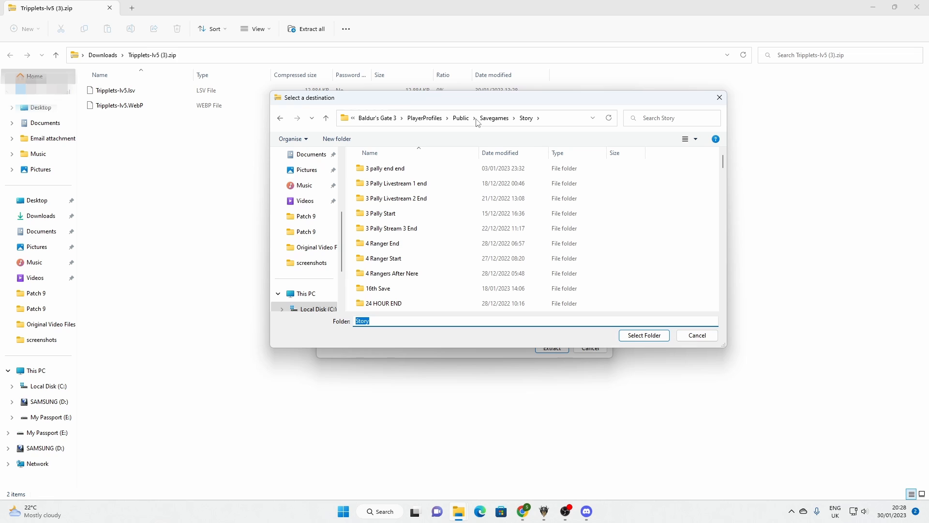
pyautogui.scroll(-3)
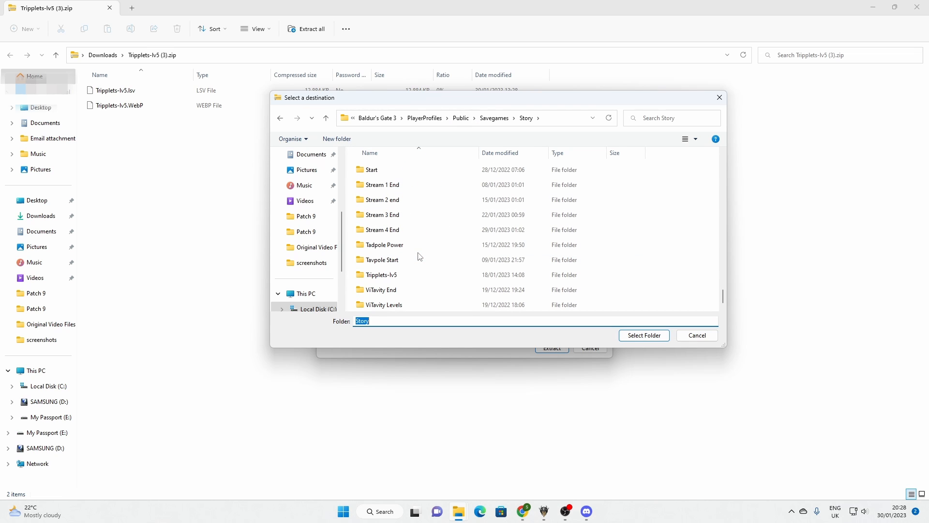
pyautogui.click(380, 275)
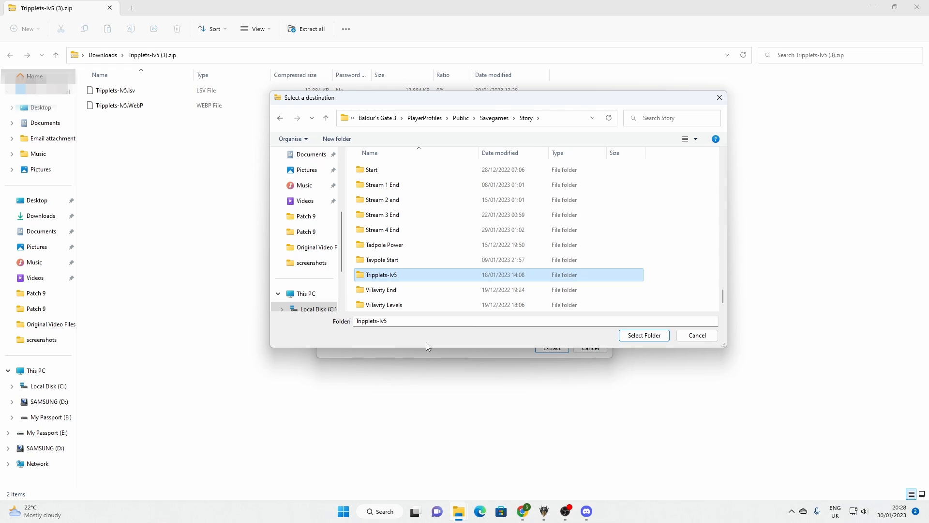
pyautogui.moveTo(395, 285)
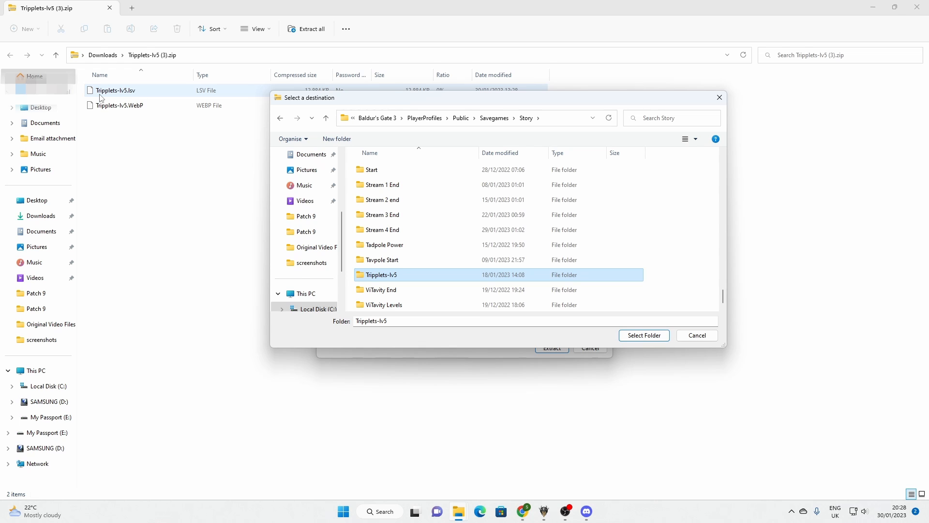
pyautogui.moveTo(125, 95)
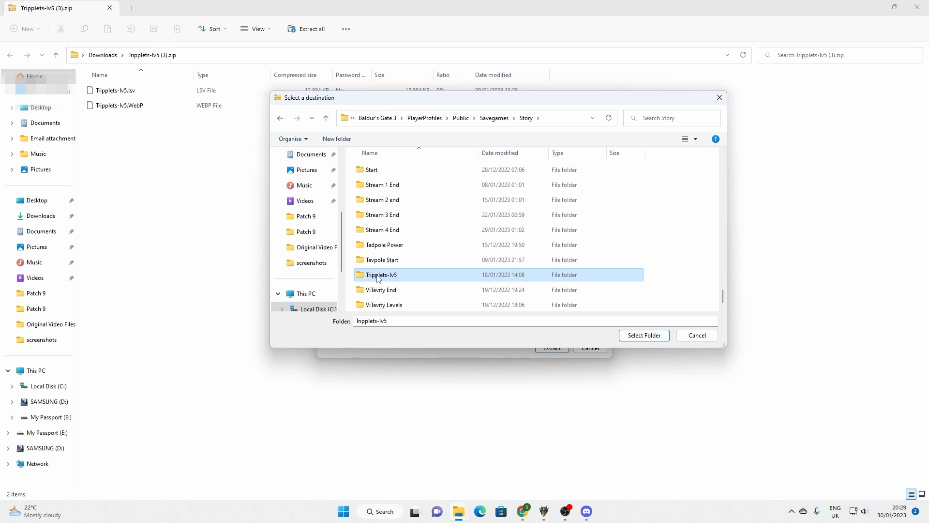
# - Remove the old Tripplets-lv5 folder, create a new Tripplets folder and extract into it
pyautogui.rightClick(380, 275)
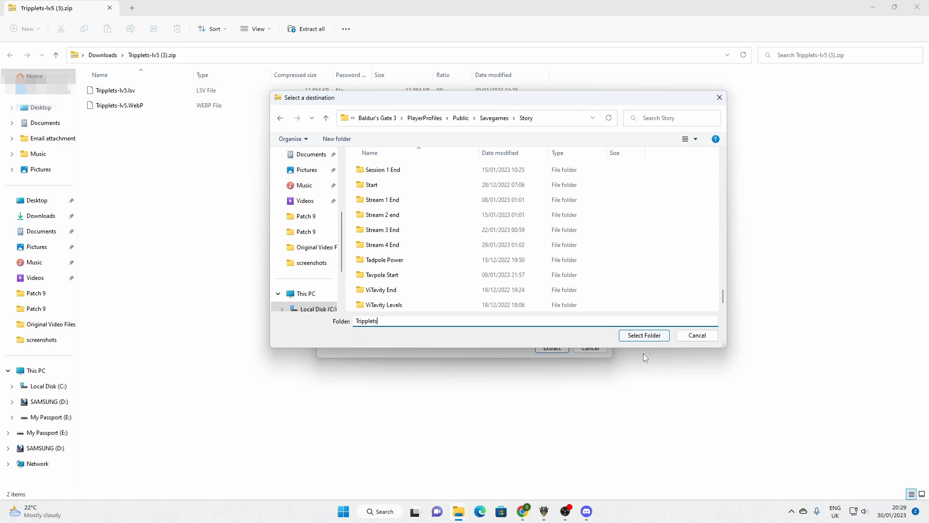
pyautogui.click(337, 139)
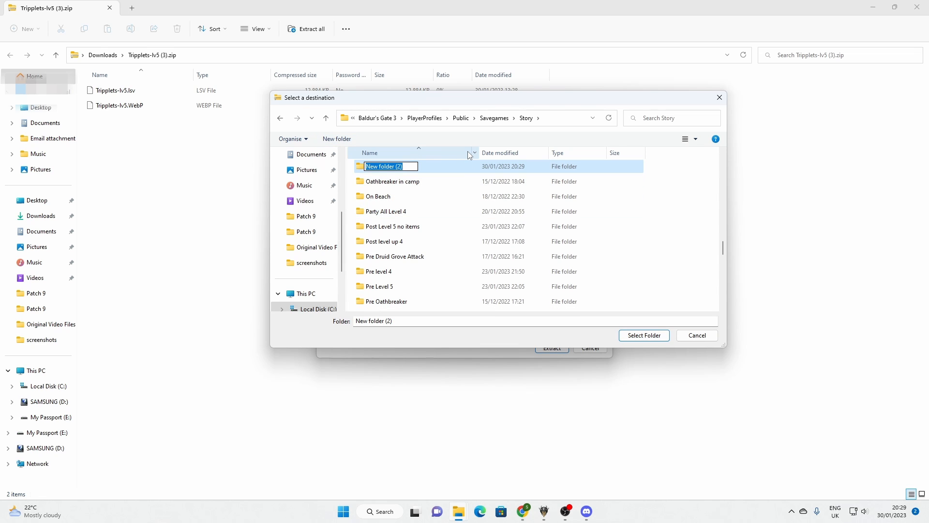
pyautogui.write('Tri')
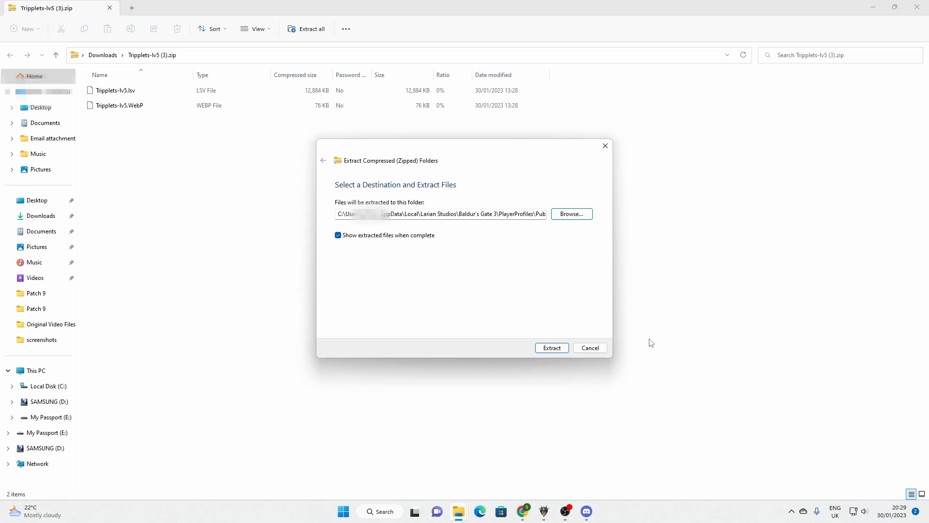
pyautogui.click(551, 347)
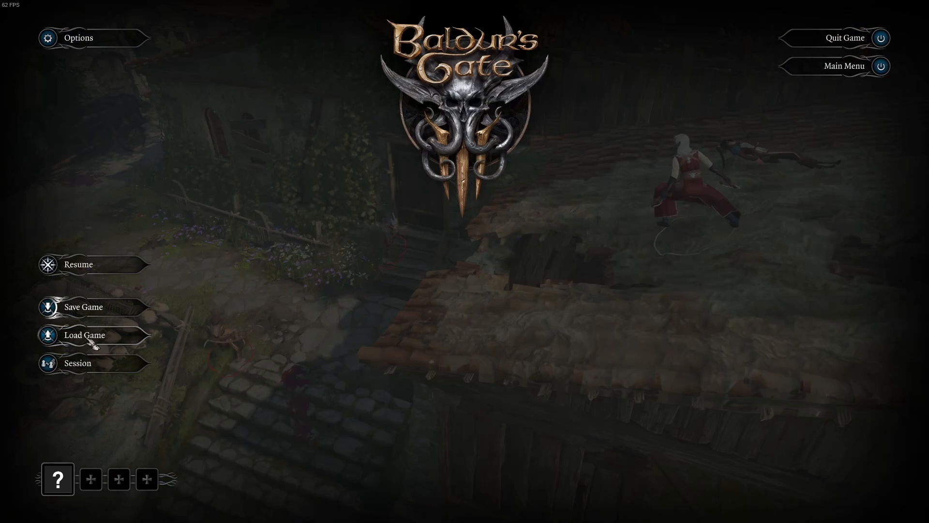
# - Check the Load Game list for Tripplets-lv5 under Tarcerer and scan the LifeTav profile's saves
pyautogui.click(83, 335)
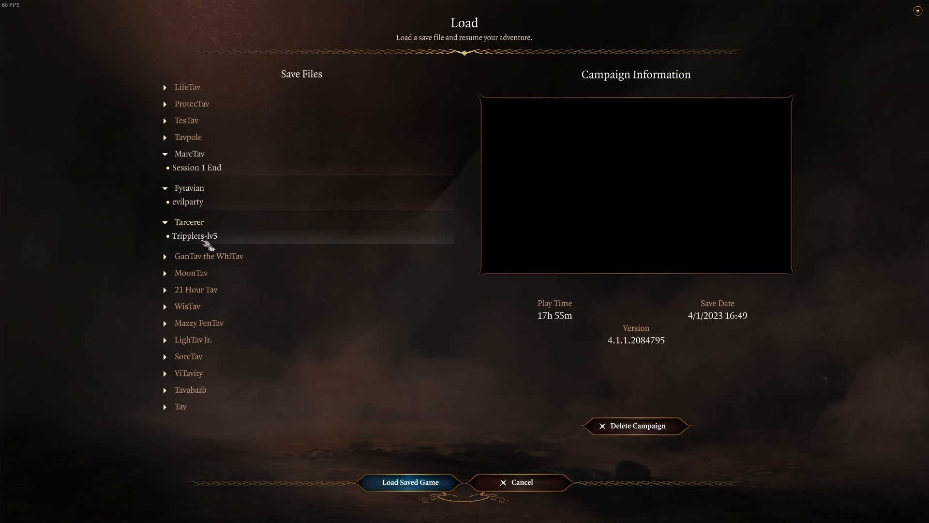
pyautogui.click(195, 235)
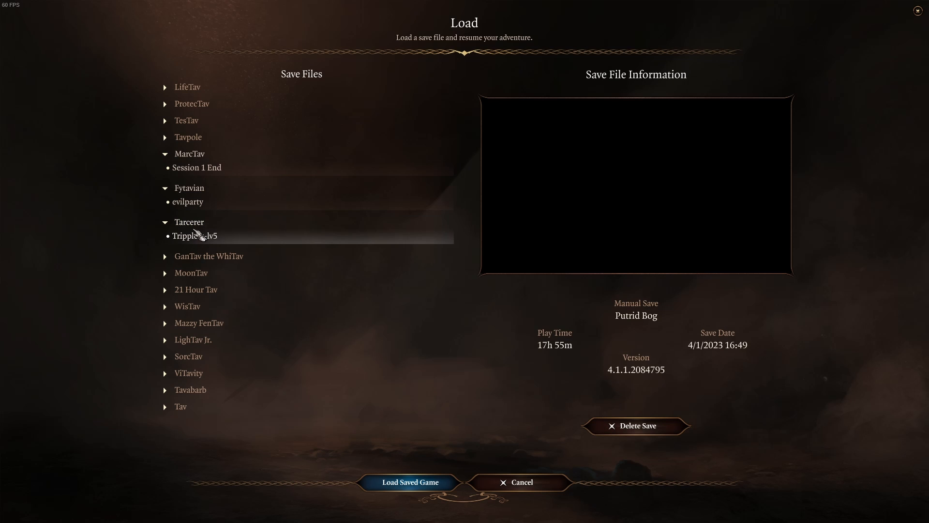
pyautogui.moveTo(361, 463)
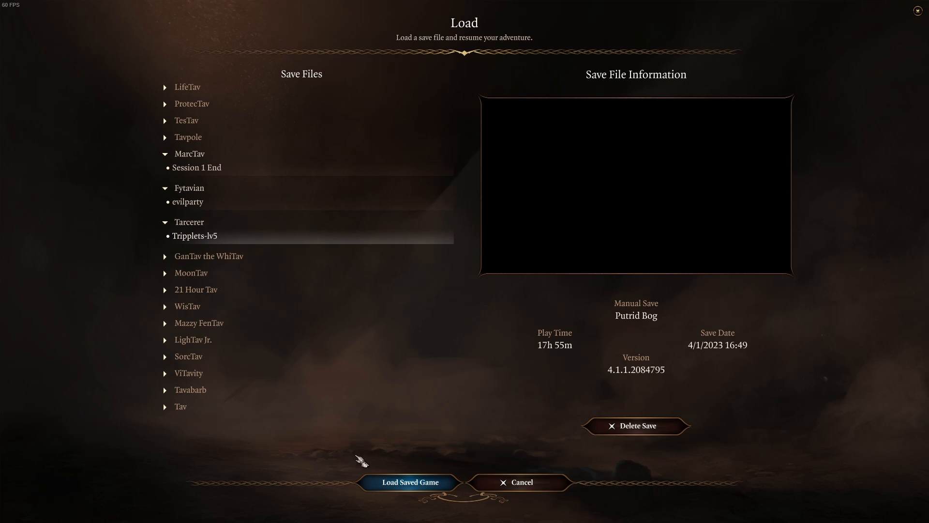
pyautogui.click(408, 482)
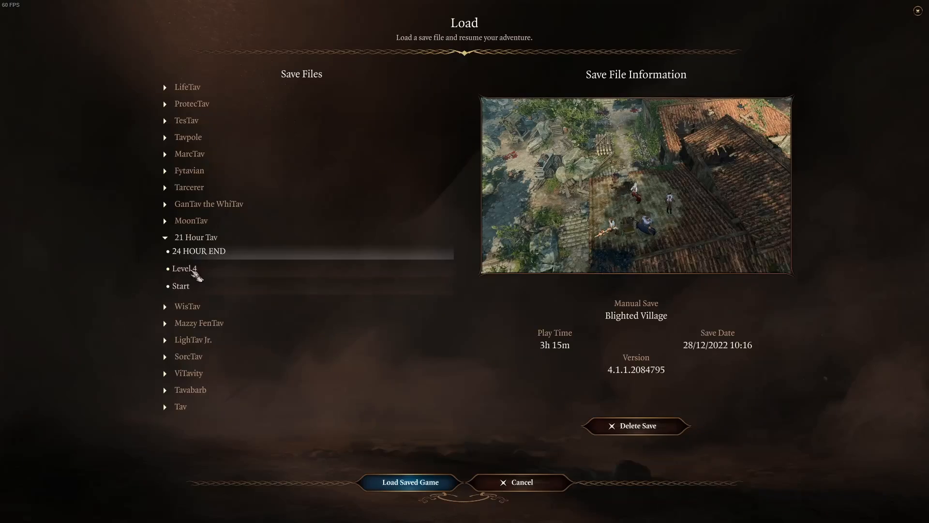
pyautogui.moveTo(199, 189)
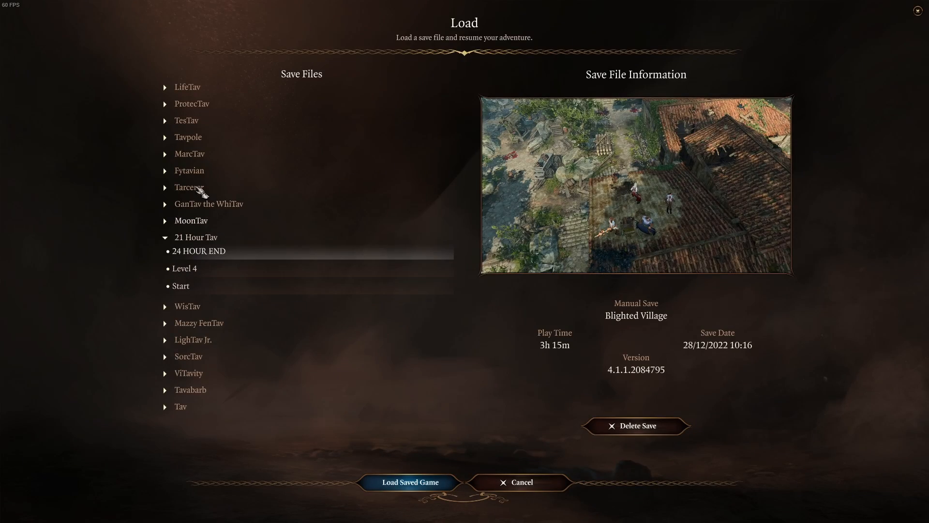
pyautogui.click(409, 482)
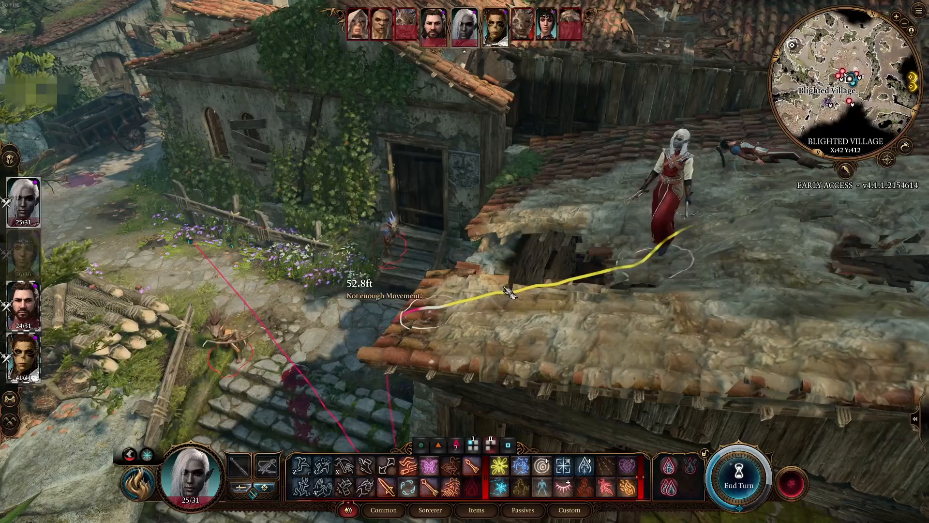
pyautogui.moveTo(604, 232)
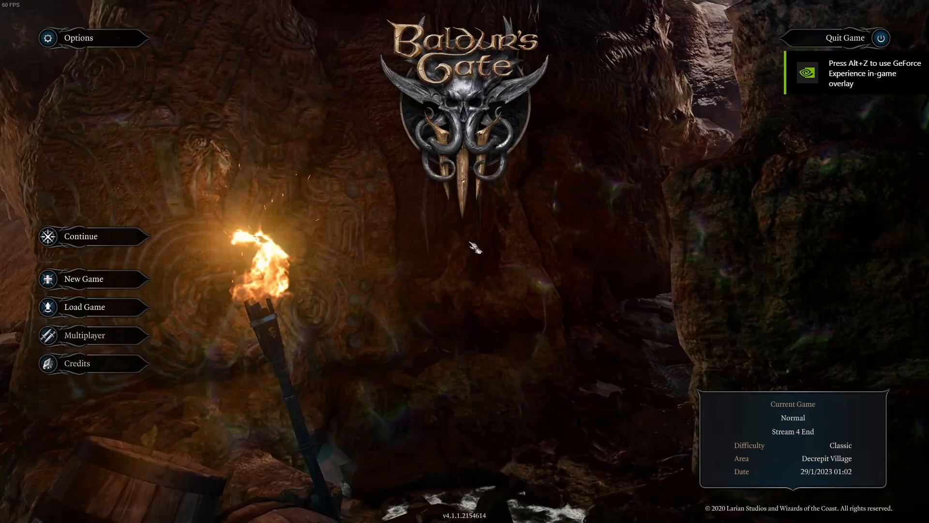
pyautogui.click(83, 307)
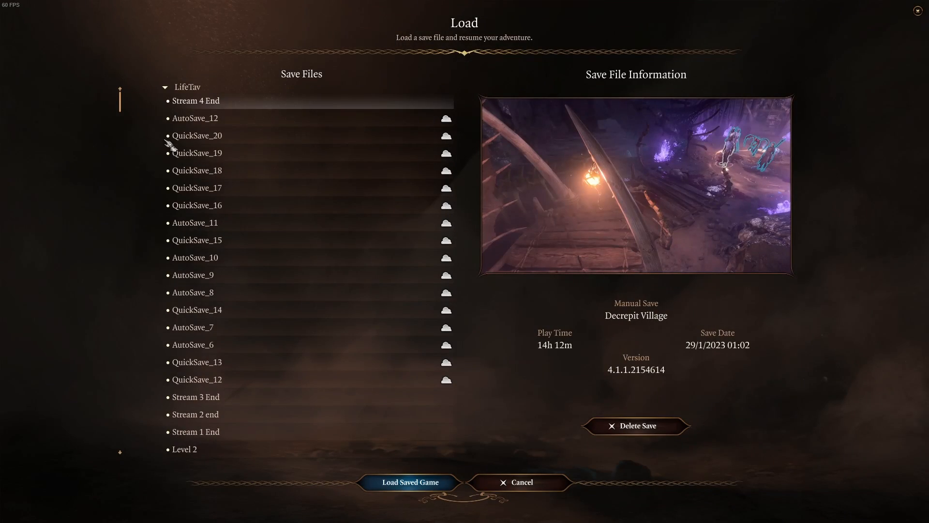
pyautogui.click(164, 87)
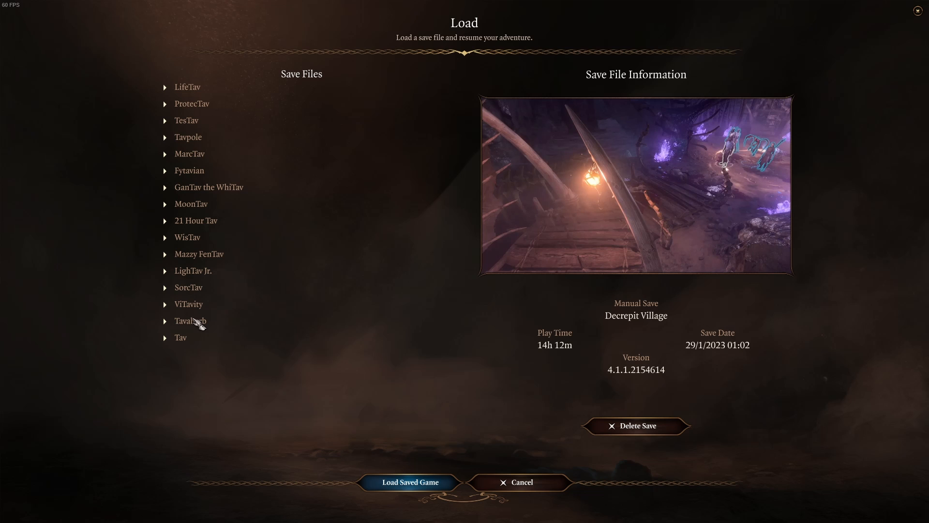
pyautogui.moveTo(191, 323)
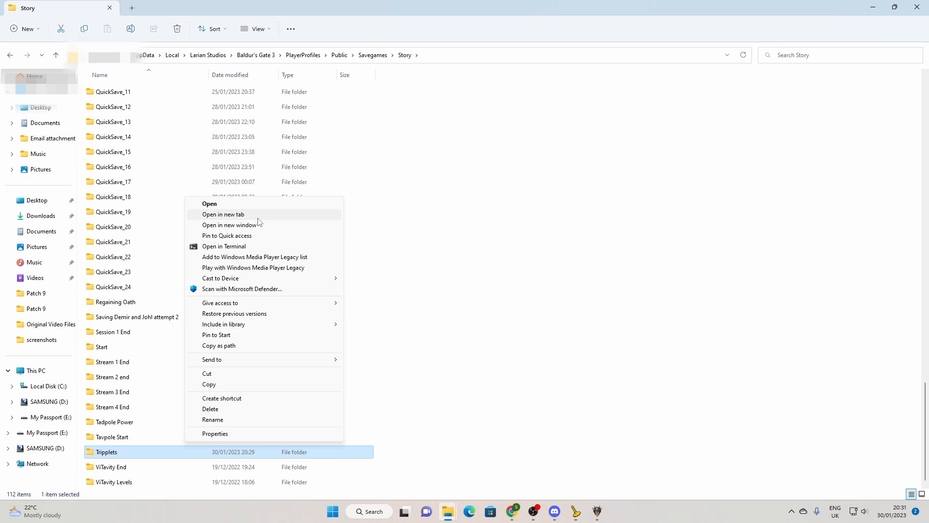
# - Rename the Tripplets folder to Tripplets-lv5 and view its contents
pyautogui.click(213, 419)
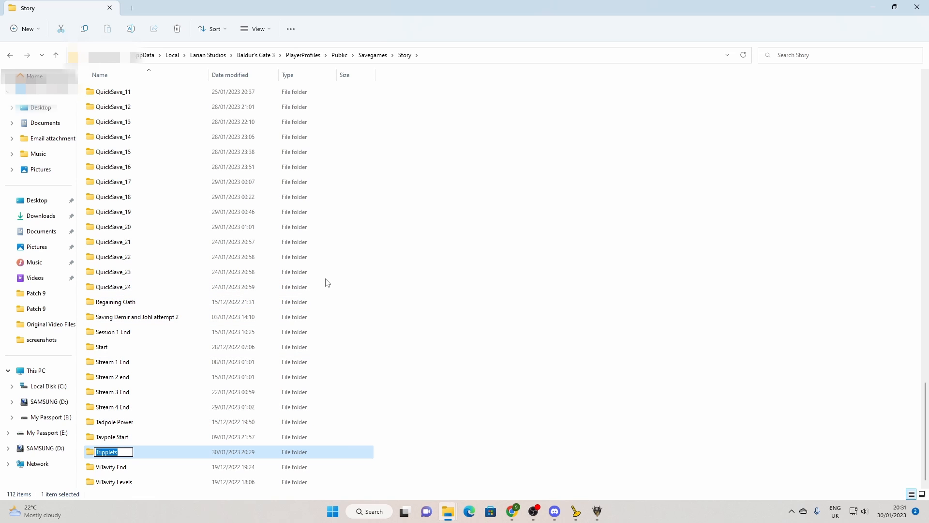
pyautogui.write('-lv5')
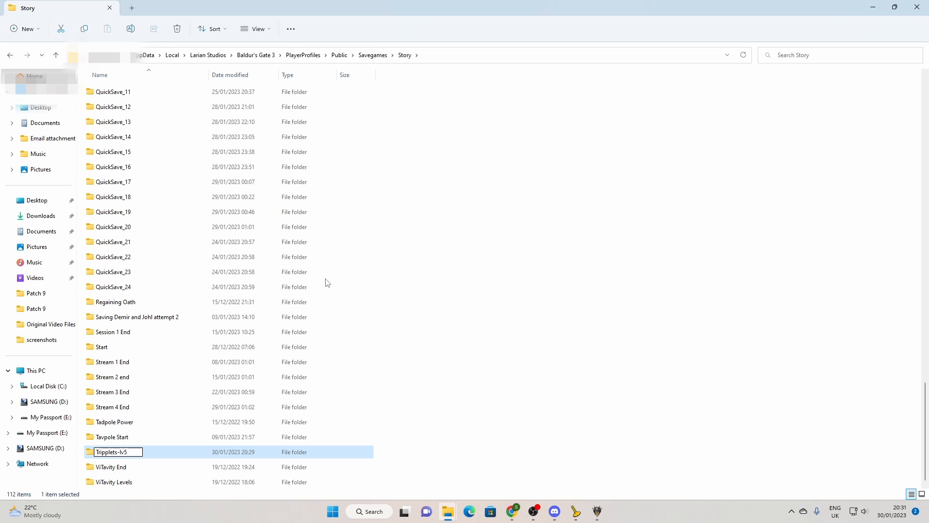
pyautogui.doubleClick(96, 451)
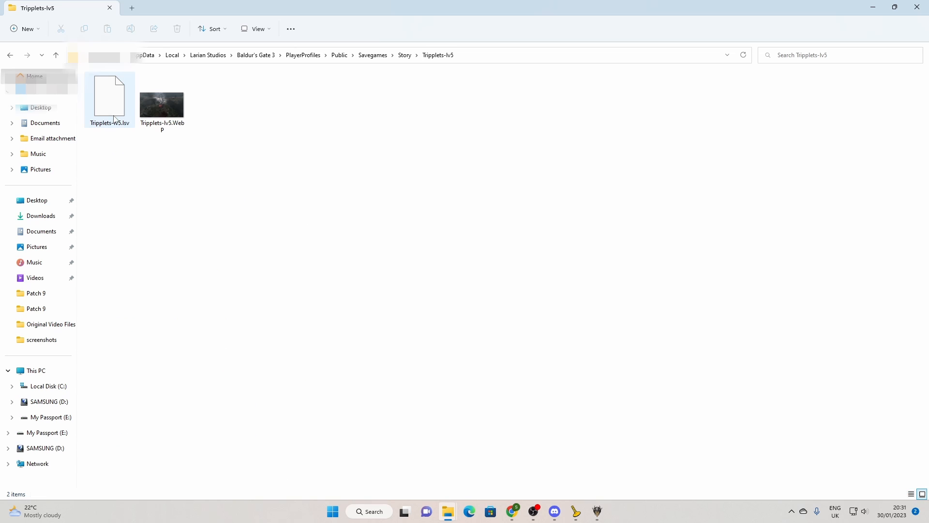
pyautogui.moveTo(127, 129)
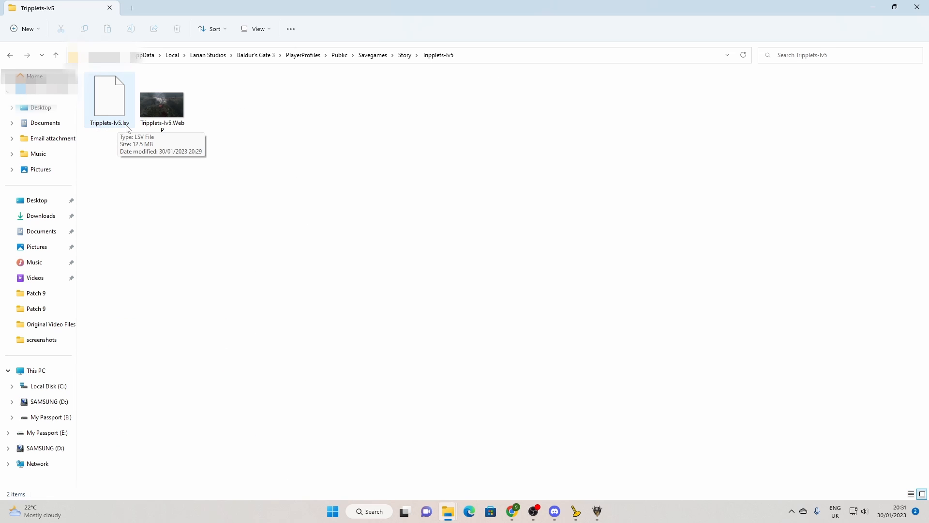
pyautogui.moveTo(431, 60)
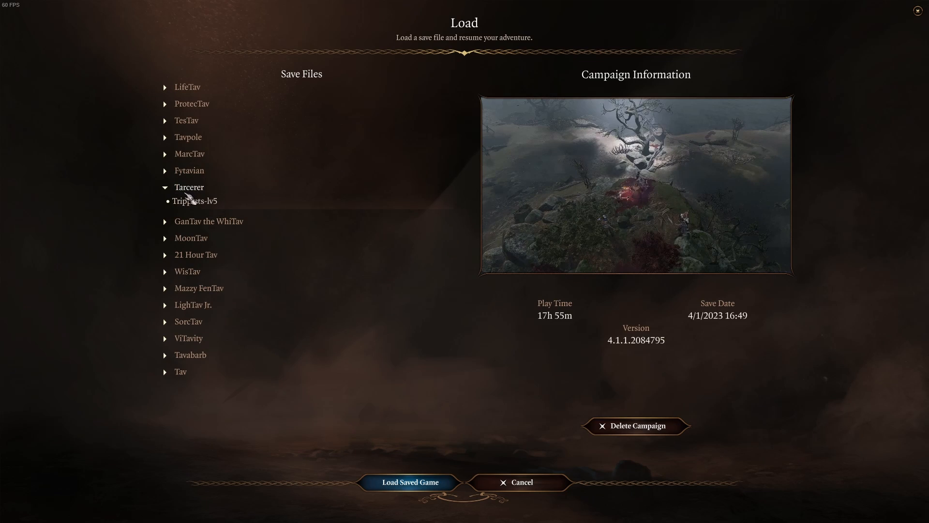
# - Load the Tripplets-lv5 save and accept the barbarian Tavarian's level-up to 5
pyautogui.click(408, 481)
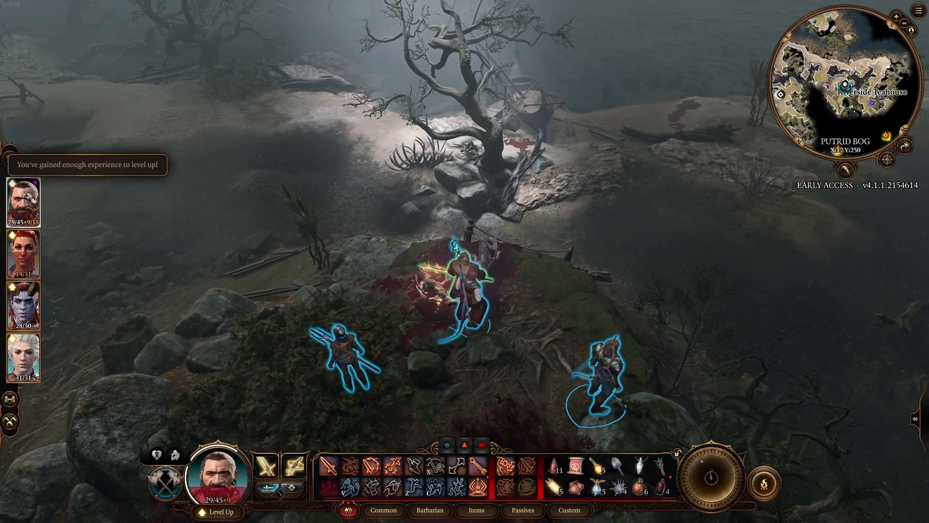
pyautogui.click(223, 522)
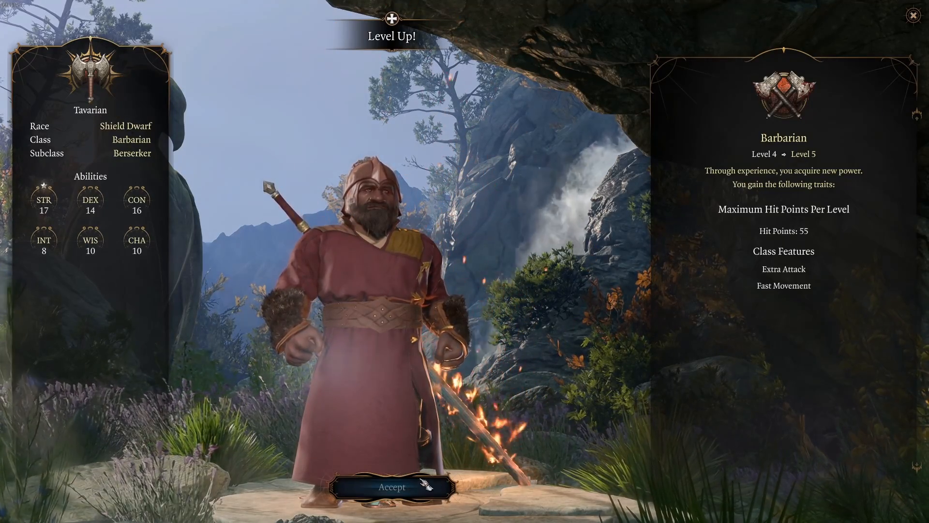
pyautogui.click(398, 486)
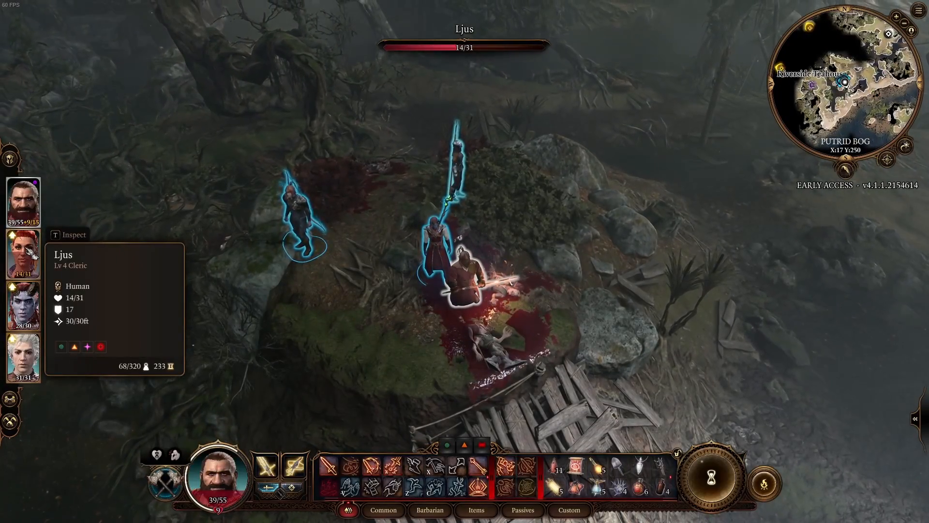
pyautogui.moveTo(23, 357)
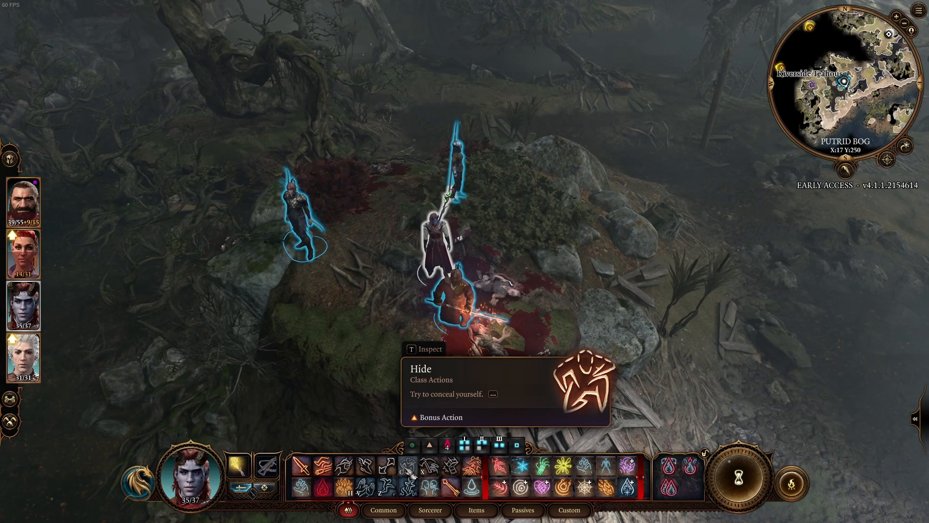
pyautogui.moveTo(529, 236)
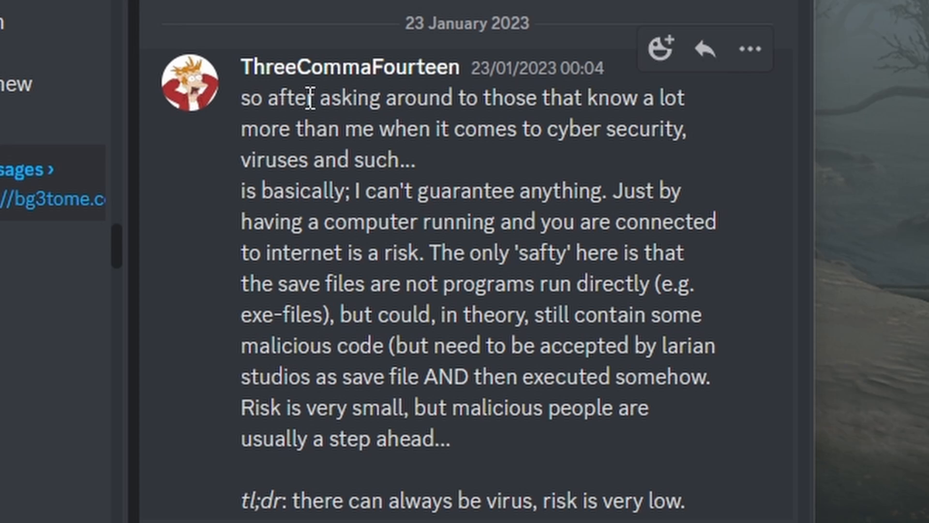
pyautogui.moveTo(333, 88)
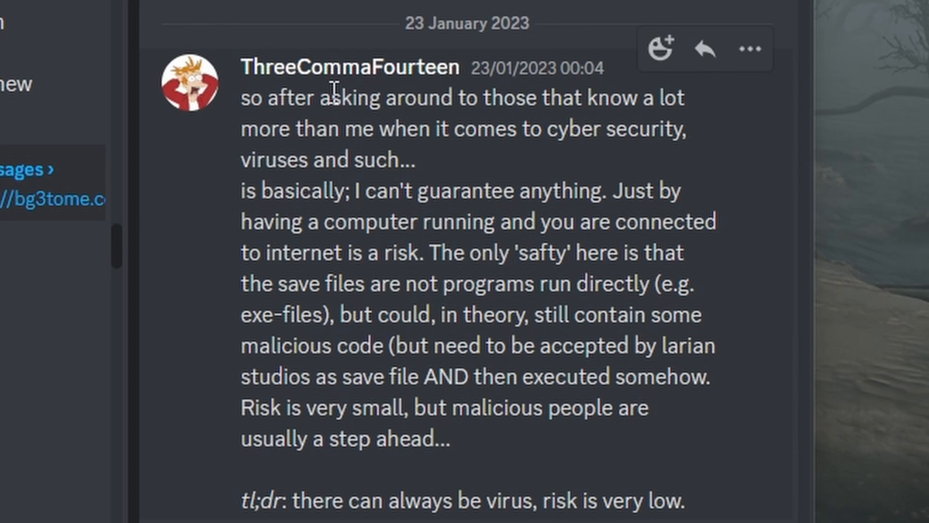
pyautogui.moveTo(383, 258)
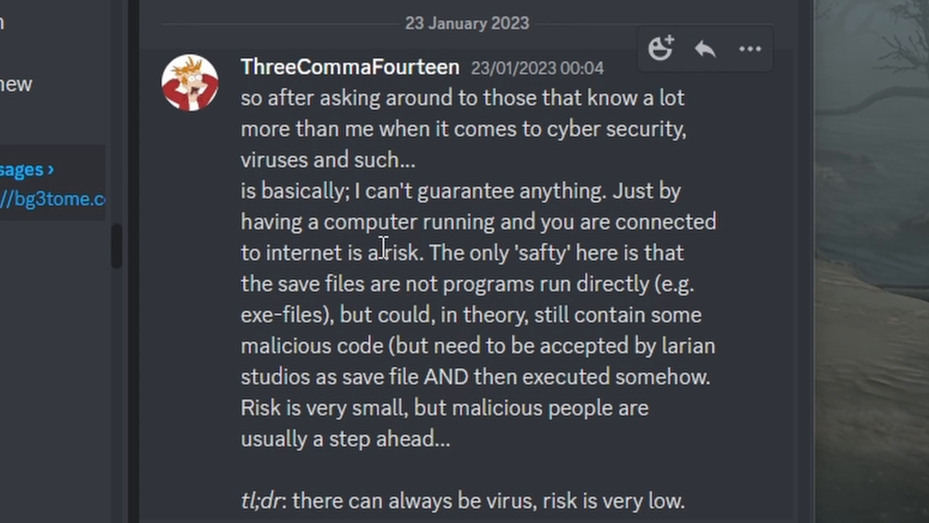
pyautogui.moveTo(428, 305)
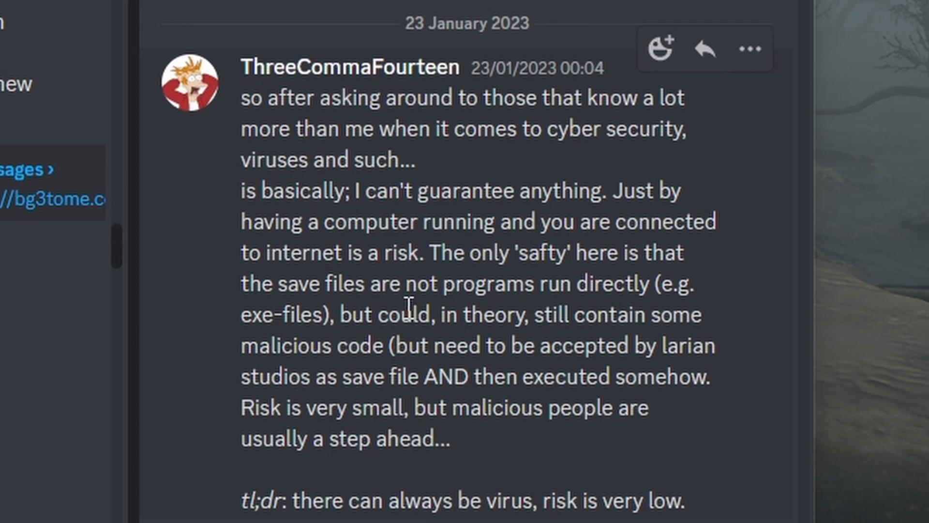
pyautogui.moveTo(441, 353)
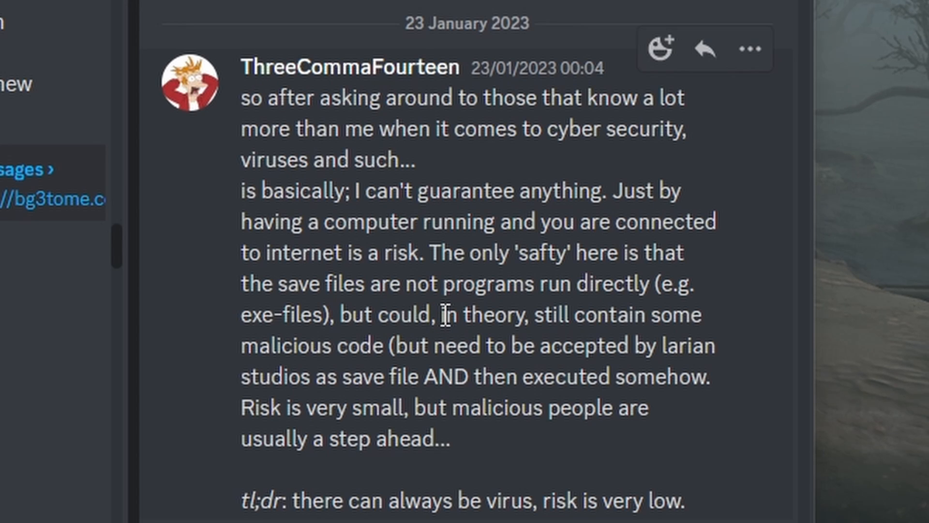
pyautogui.moveTo(338, 155)
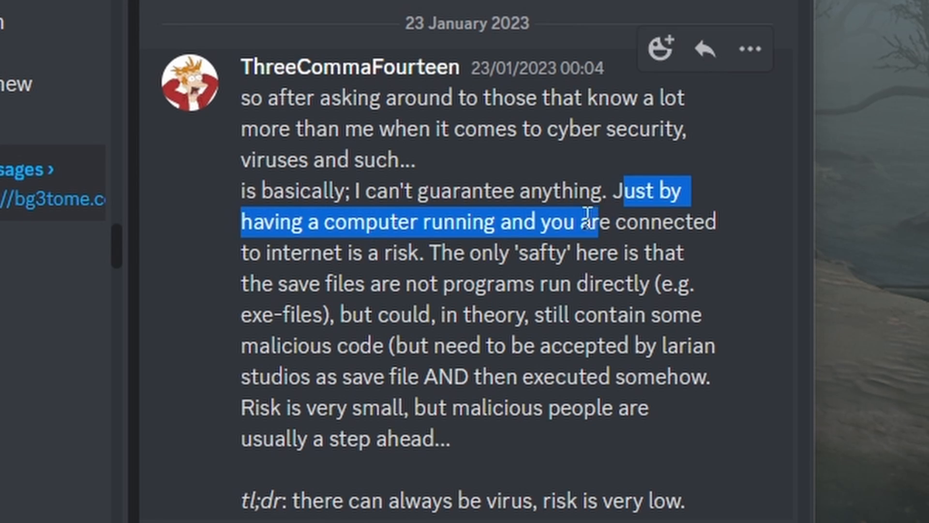
# - Highlight the sentence about being connected online posing a small virus risk
pyautogui.moveTo(586, 222); pyautogui.dragTo(420, 253)
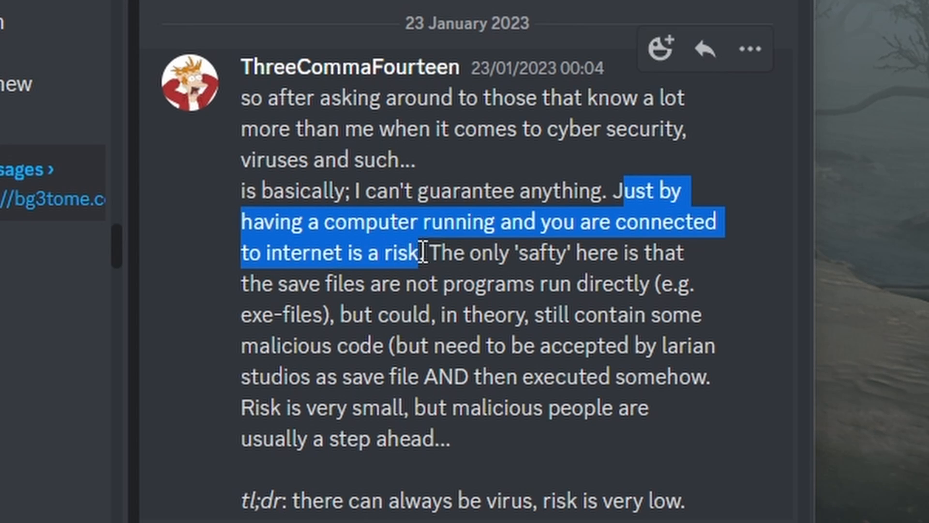
pyautogui.click(616, 202)
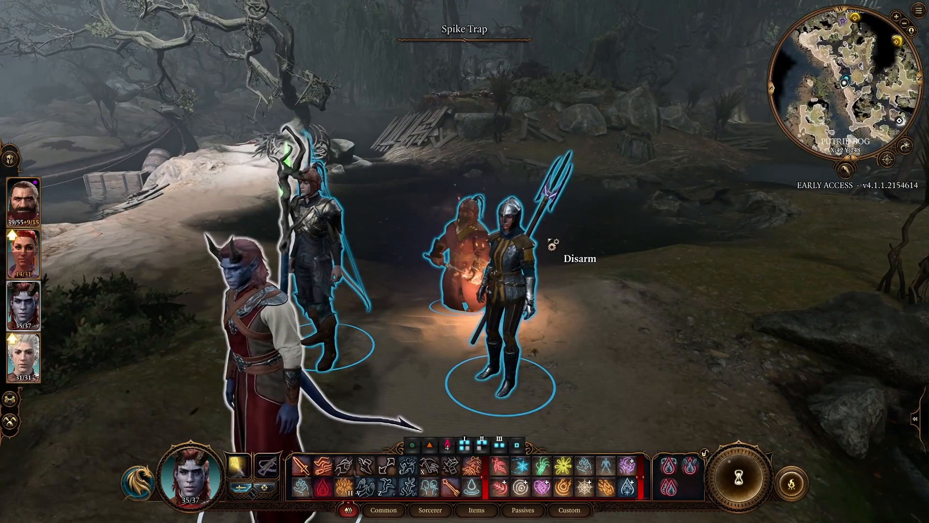
# - Switch to the BG3 Tome window and scroll through the tripplets share page summary and screenshot
pyautogui.press('alt+tab')
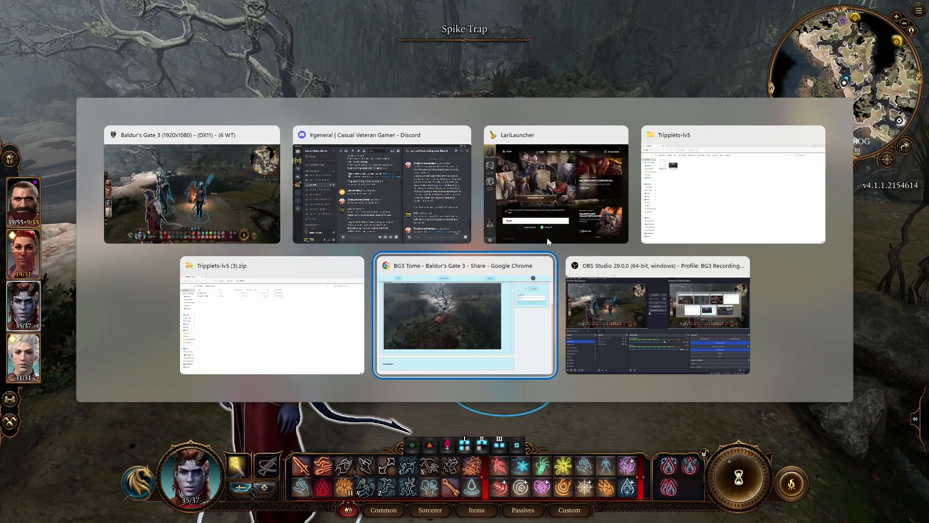
pyautogui.click(446, 317)
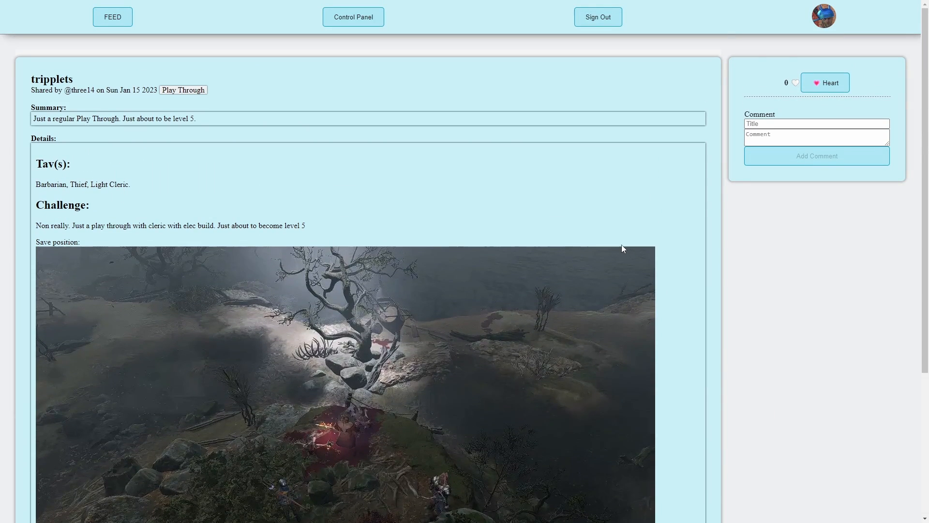
pyautogui.scroll(-3)
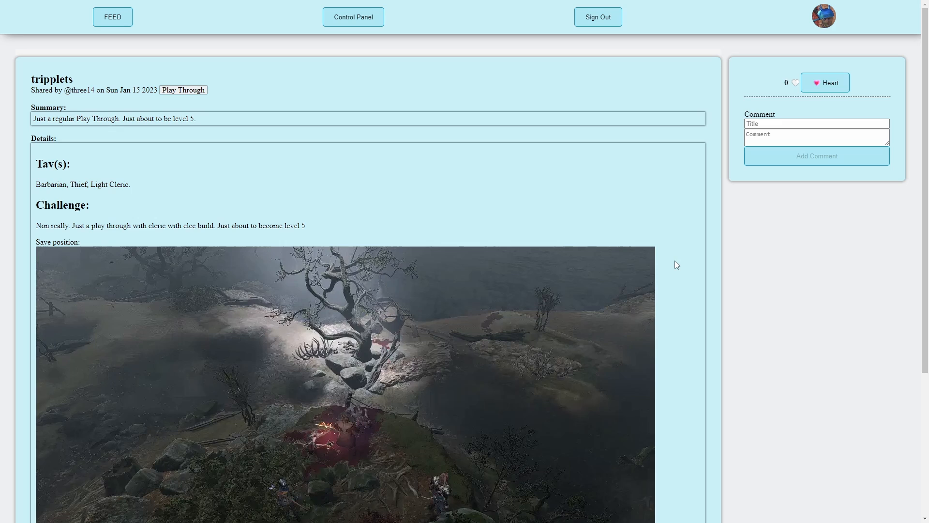
pyautogui.moveTo(652, 239)
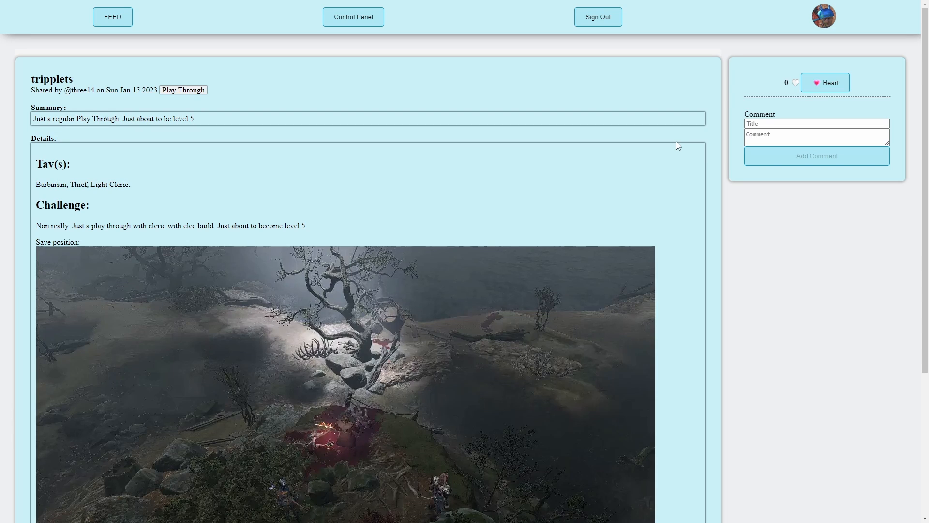
pyautogui.moveTo(669, 153)
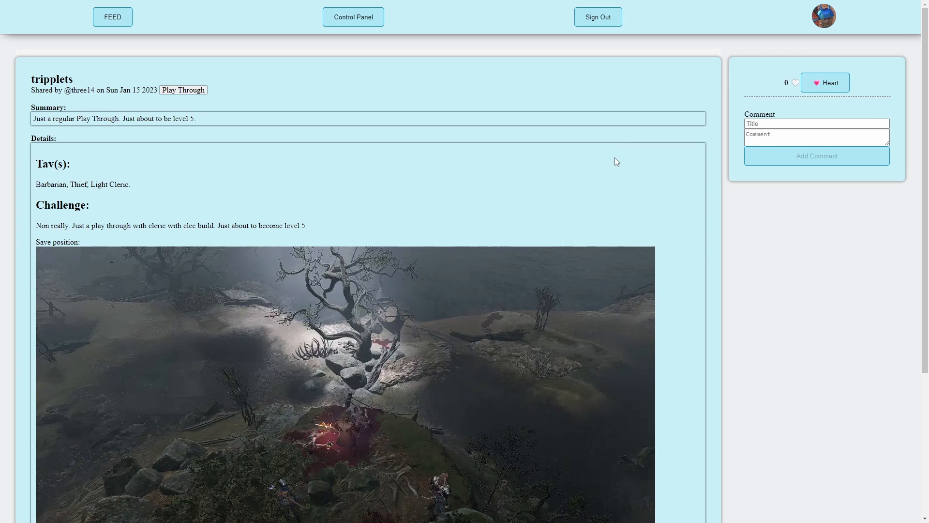
pyautogui.scroll(-3)
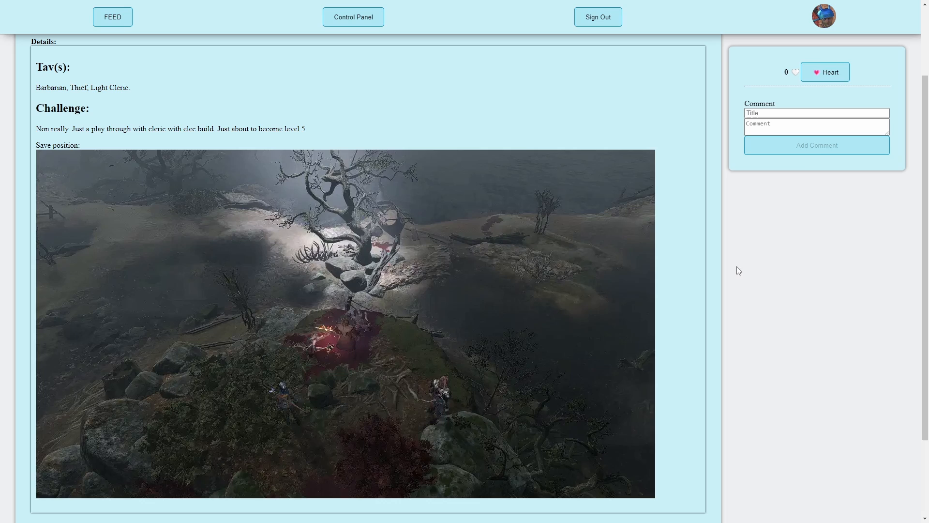
pyautogui.moveTo(741, 263)
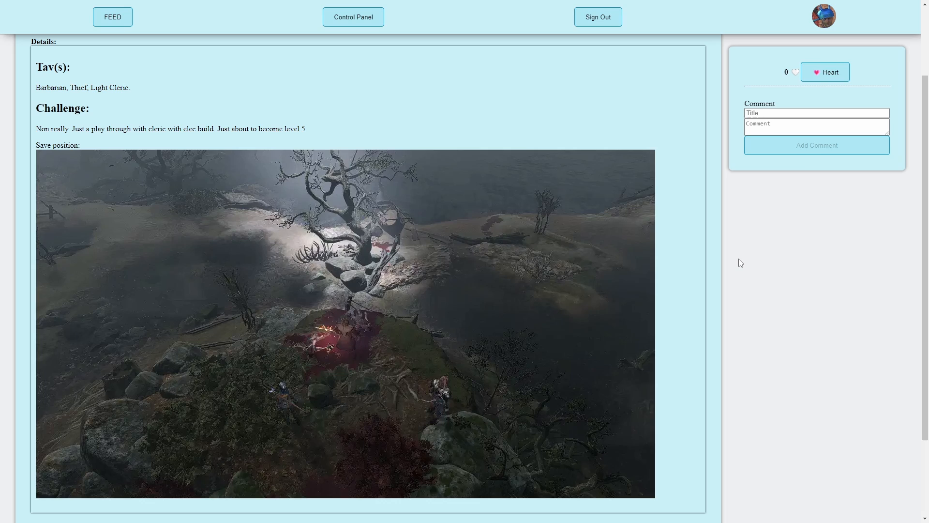